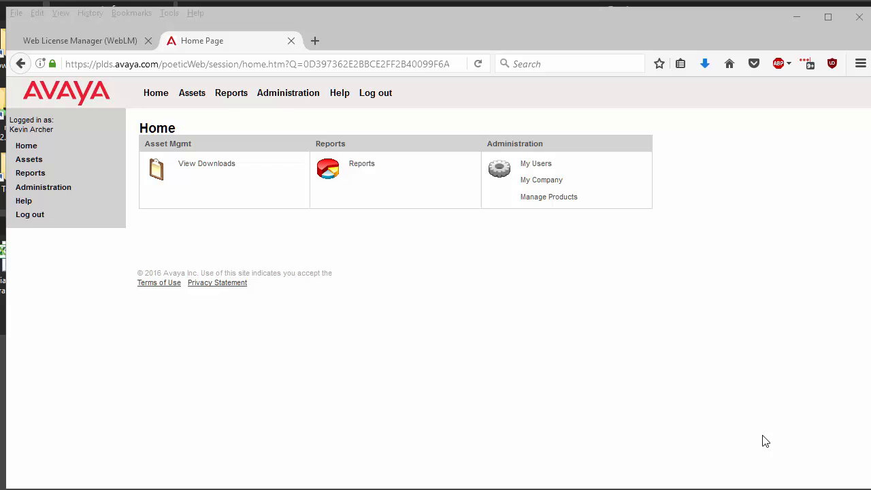
pyautogui.moveTo(395, 346)
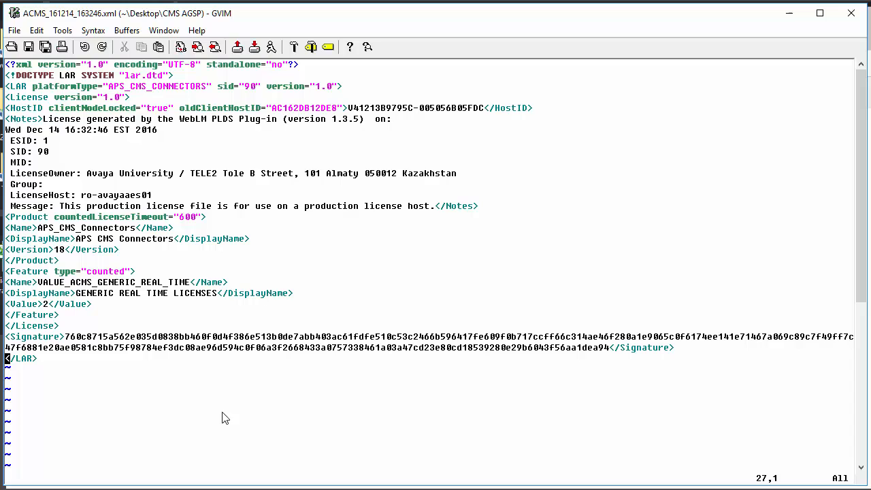
pyautogui.moveTo(319, 160)
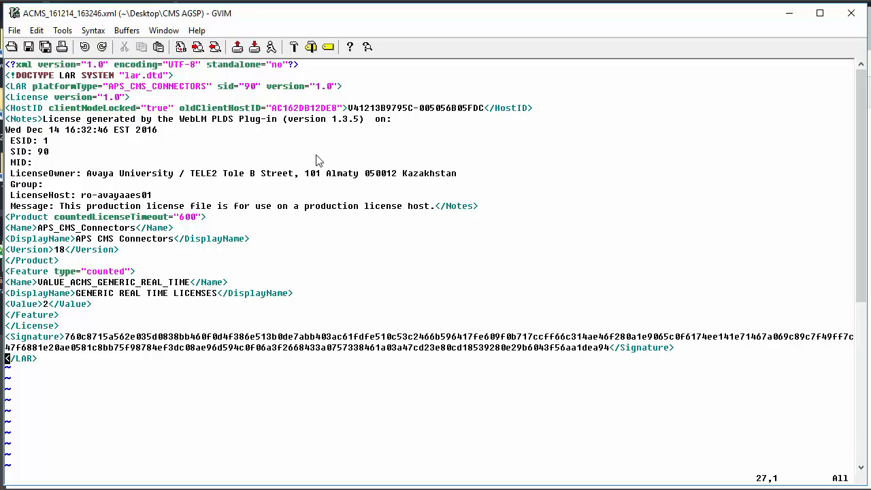
pyautogui.moveTo(187, 161)
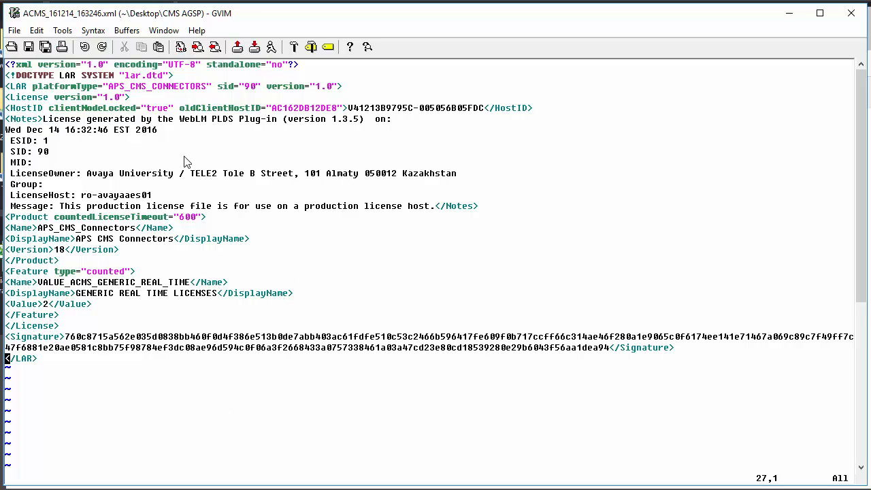
pyautogui.moveTo(134, 94)
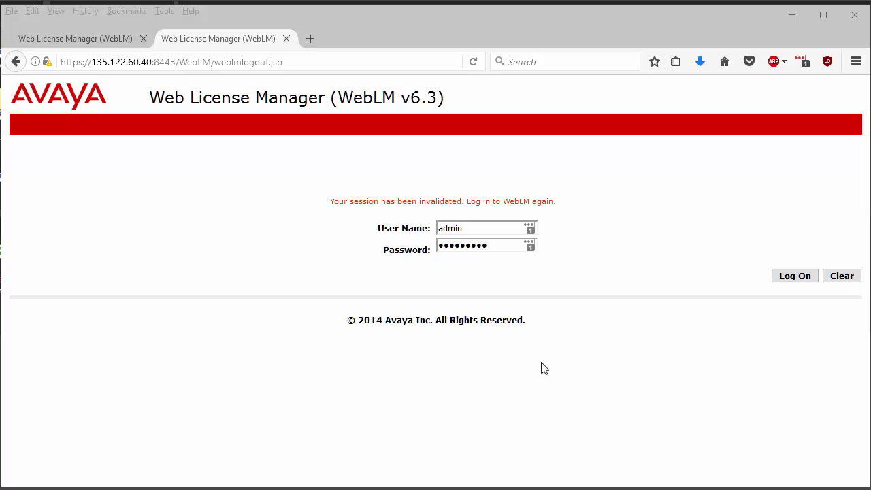
pyautogui.moveTo(501, 265)
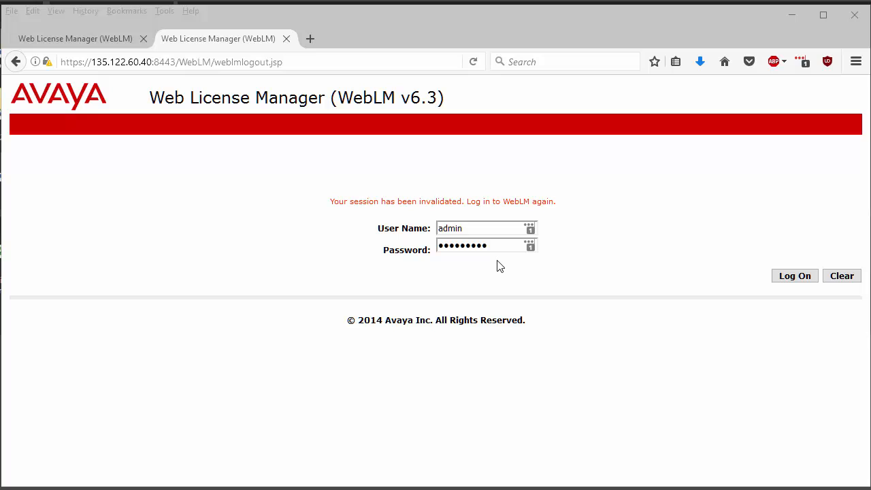
pyautogui.moveTo(415, 104)
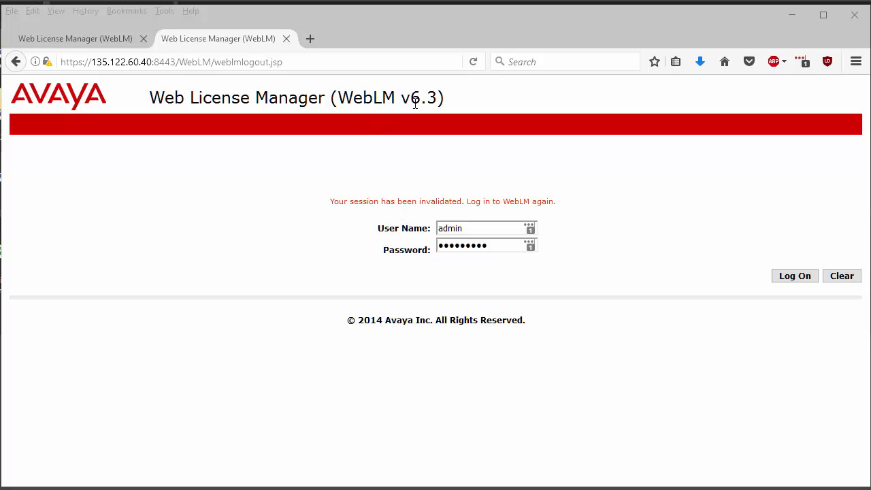
# Return to the WebLM v6.3 login page and log on with the admin credentials
pyautogui.click(174, 63)
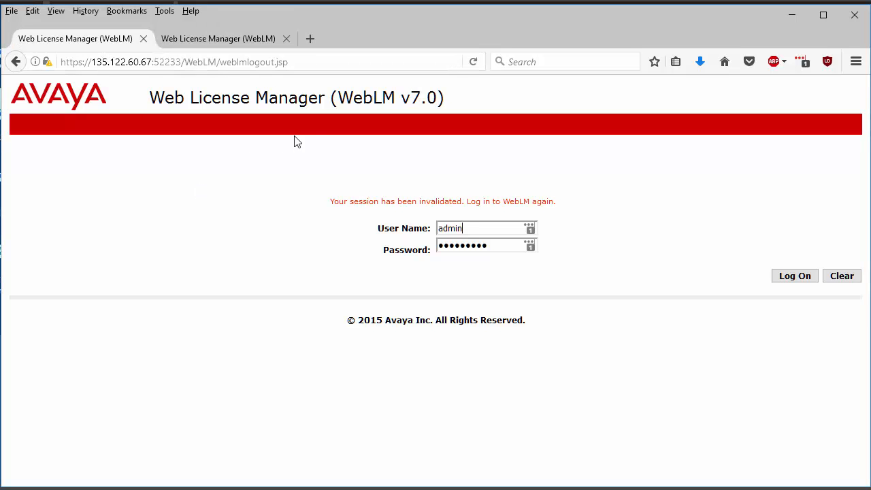
pyautogui.moveTo(340, 166)
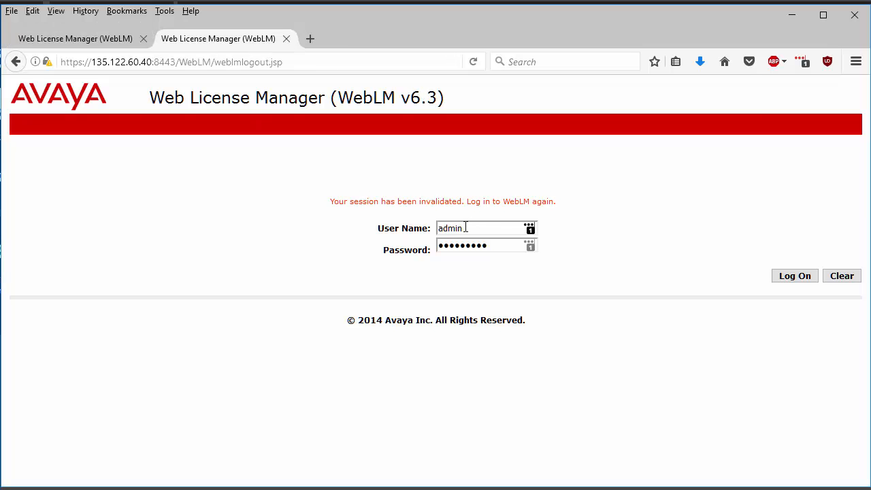
pyautogui.click(795, 275)
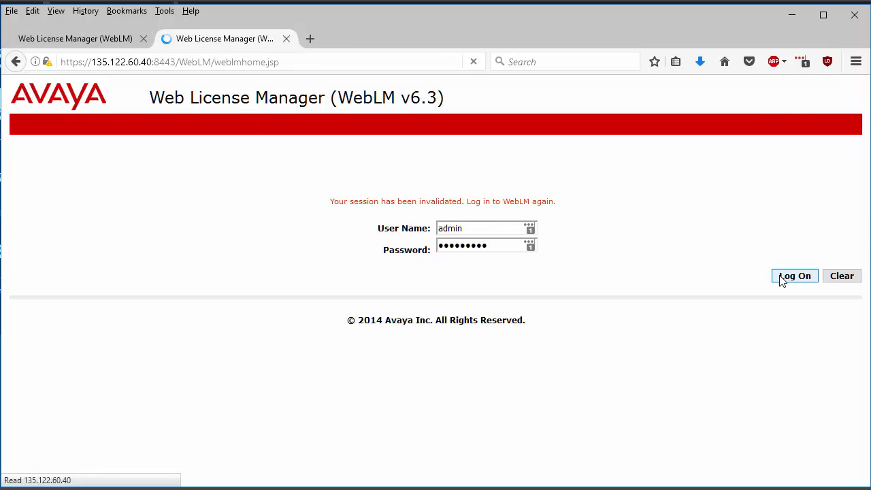
# Select APS_CMS_CONNECTORS under Licensed products to show its license capacity page
pyautogui.click(795, 275)
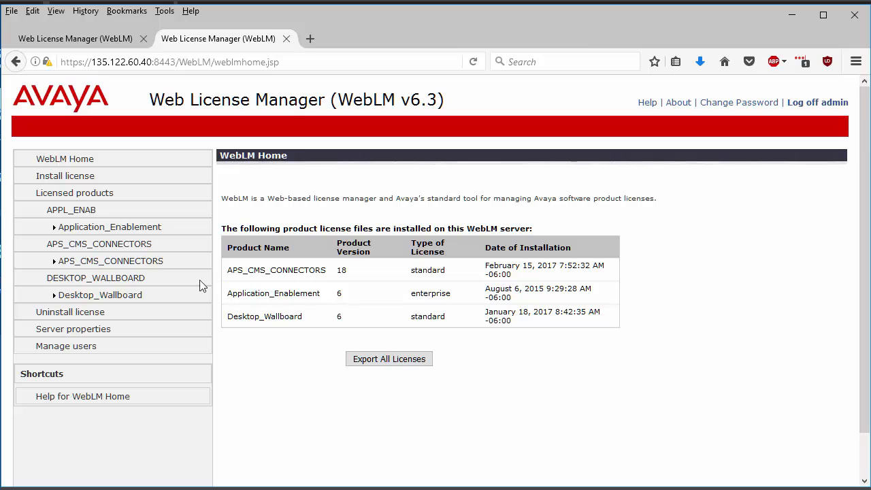
pyautogui.moveTo(109, 226)
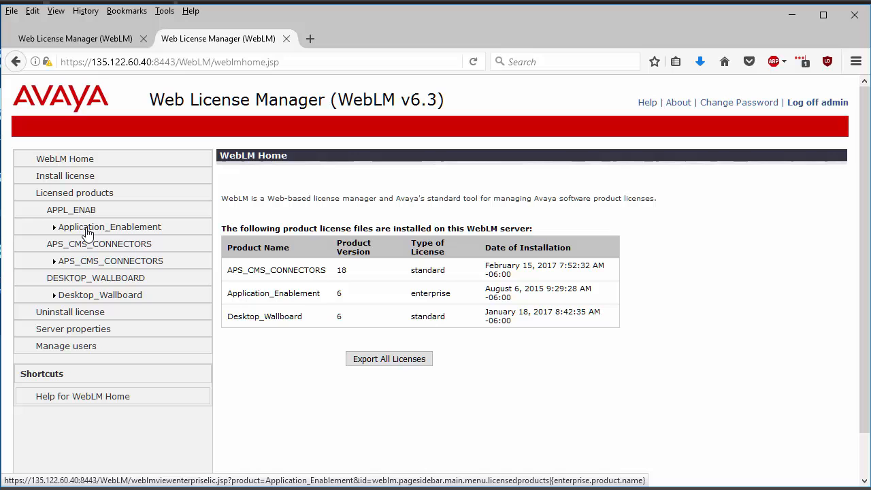
pyautogui.moveTo(92, 266)
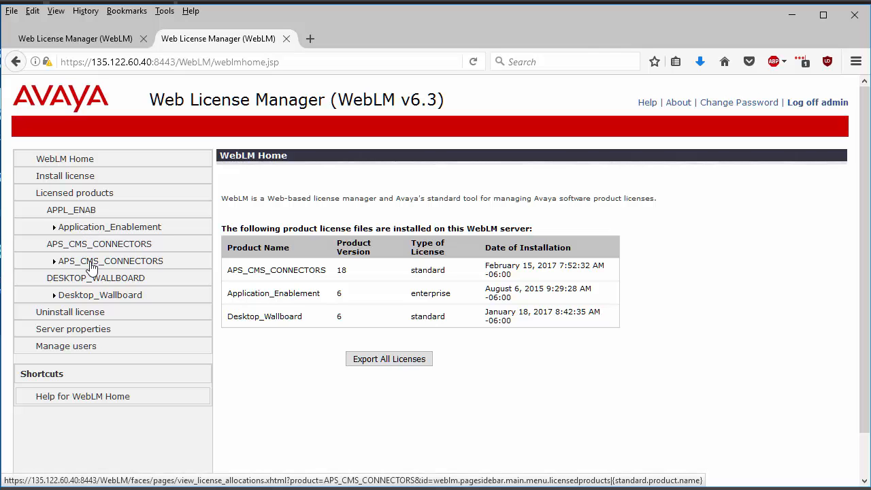
pyautogui.click(110, 261)
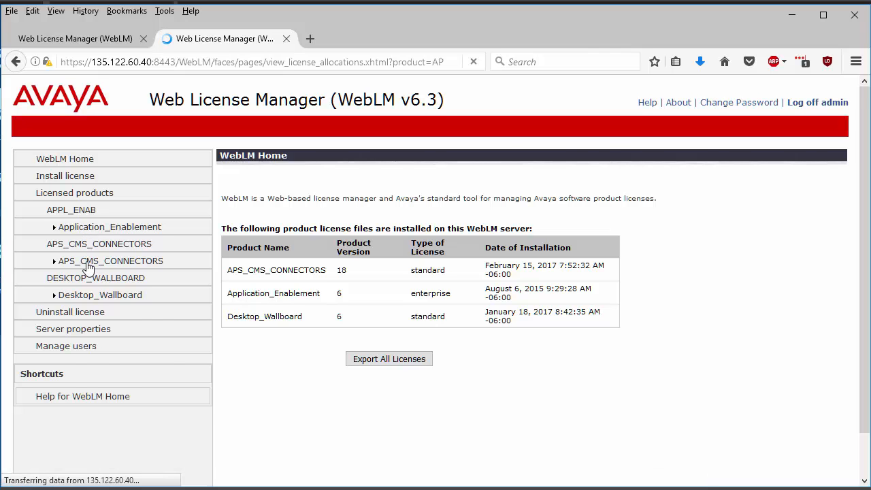
pyautogui.click(110, 261)
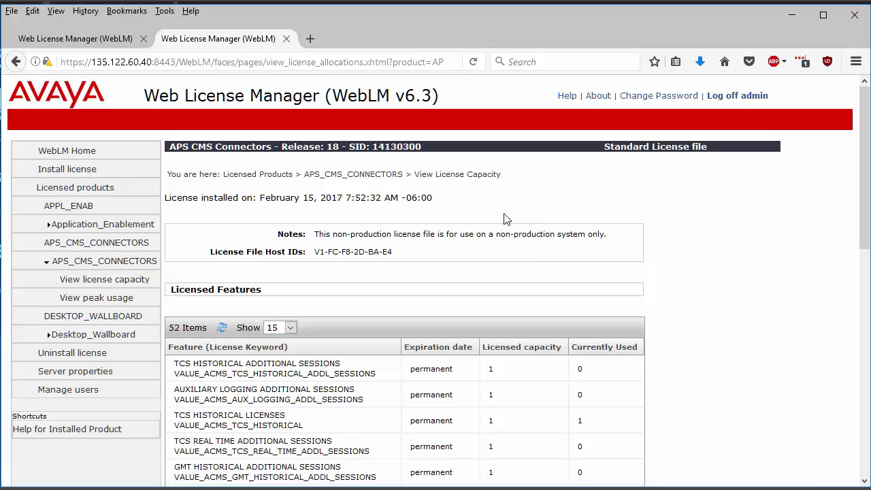
# Review the Licensed Features table, highlighting the first feature keyword
pyautogui.scroll(-3)
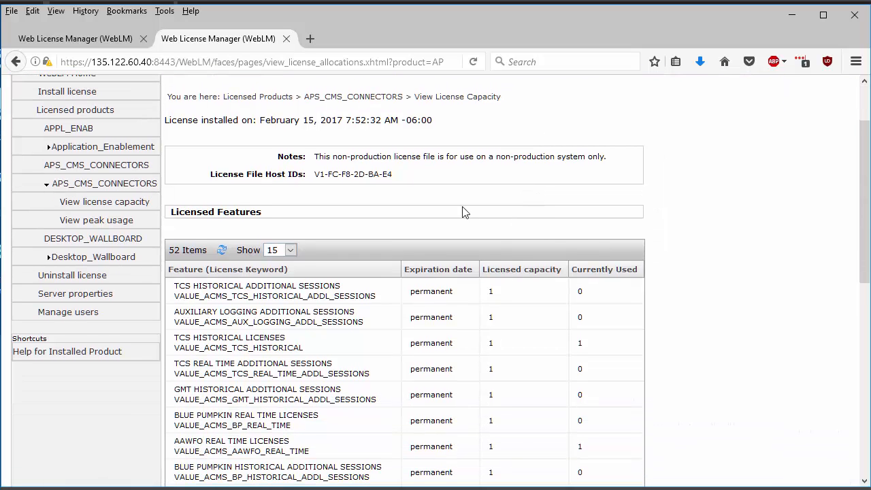
pyautogui.scroll(-3)
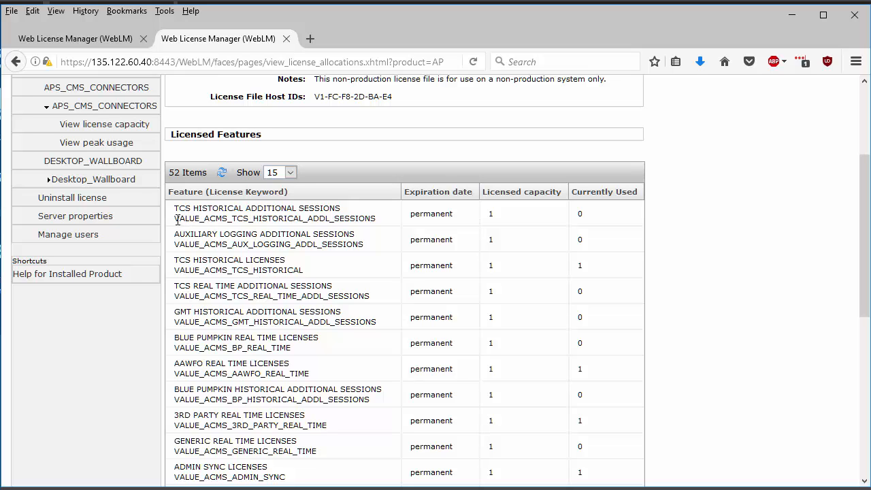
pyautogui.moveTo(234, 217)
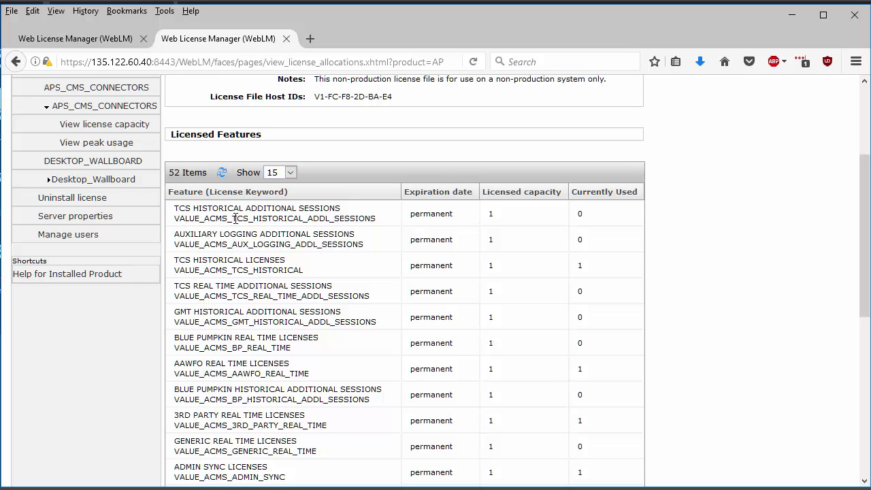
pyautogui.doubleClick(302, 218)
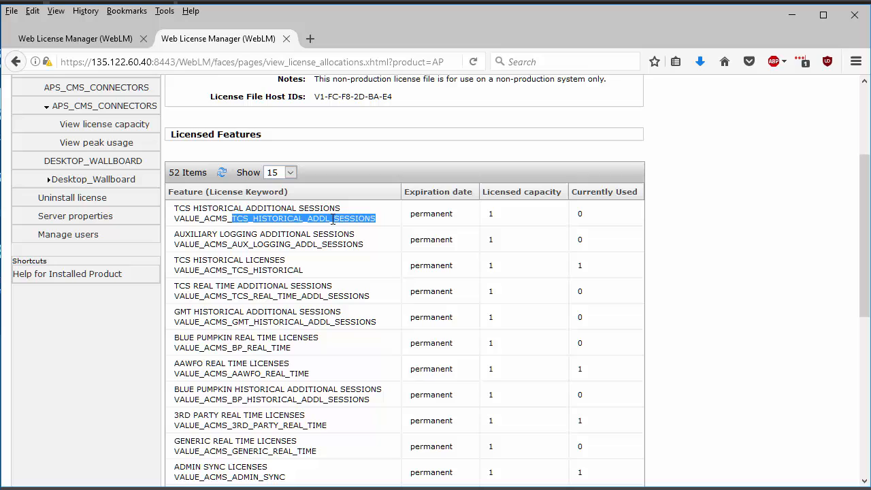
pyautogui.moveTo(234, 270)
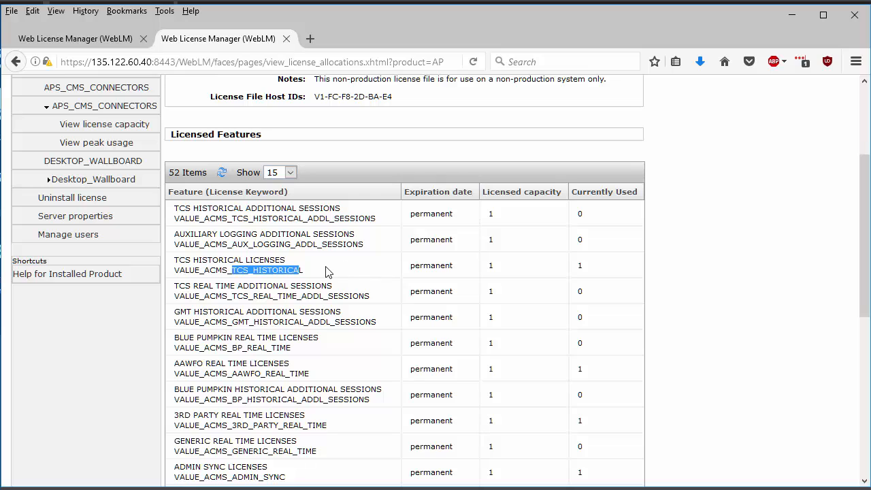
pyautogui.moveTo(438, 192)
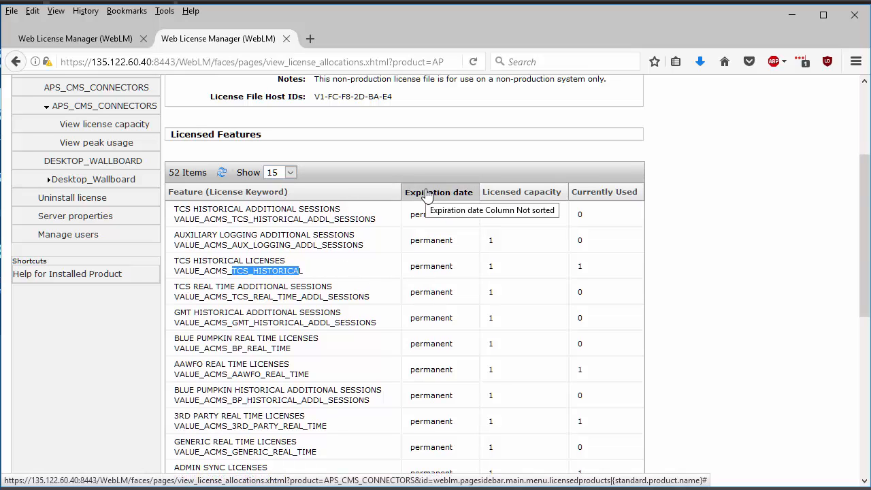
pyautogui.moveTo(514, 206)
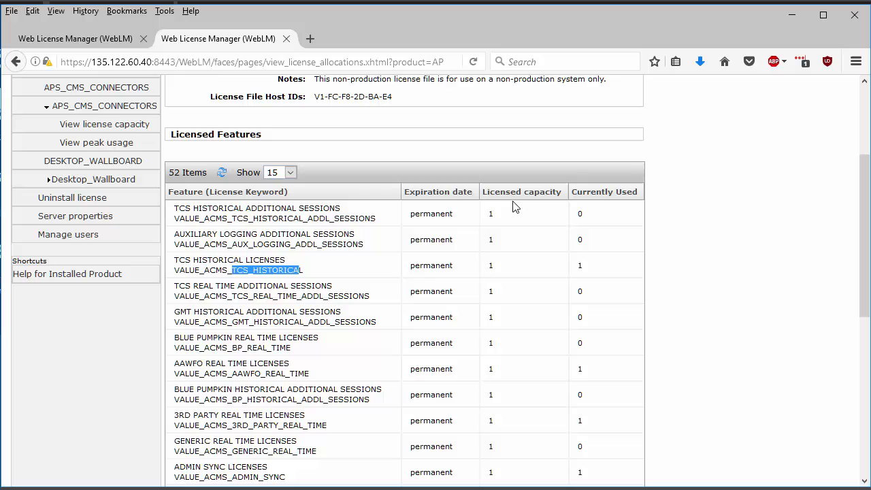
pyautogui.moveTo(511, 285)
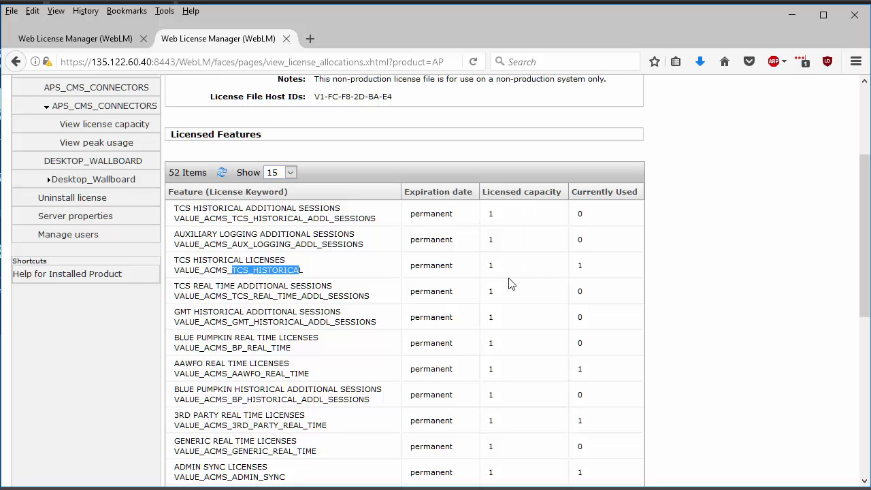
pyautogui.moveTo(588, 270)
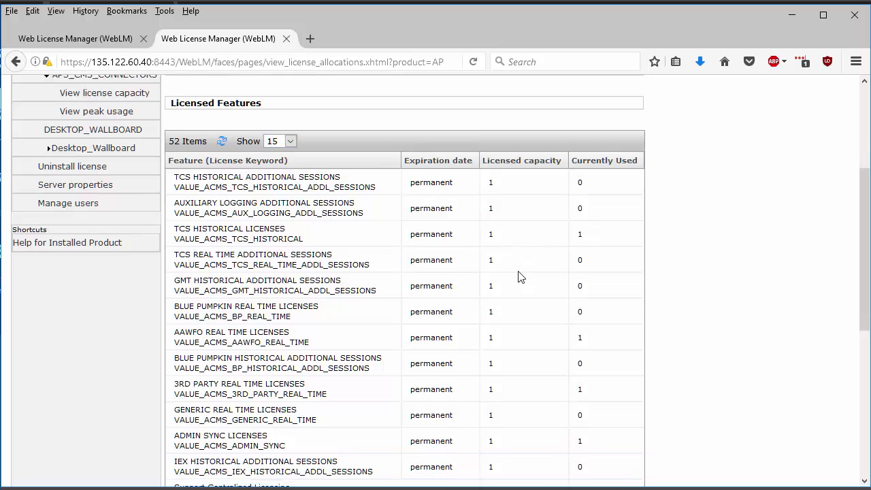
# Review the Acquired Licenses table, highlighting VALUE_ACMS_ADMIN_SYNC and the host that acquired it
pyautogui.scroll(-3)
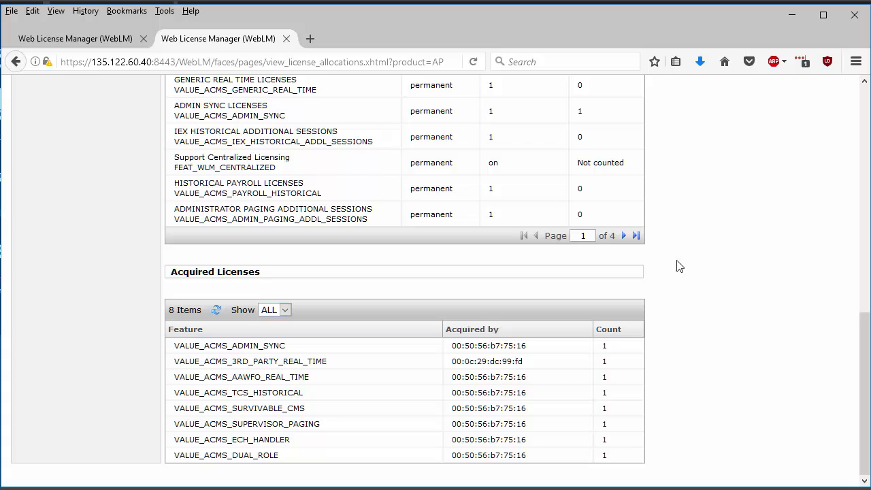
pyautogui.moveTo(689, 264)
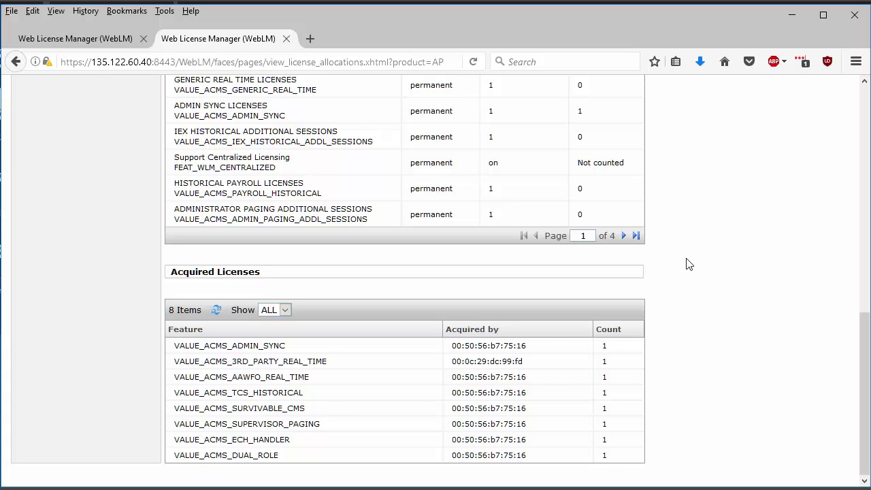
pyautogui.moveTo(177, 349)
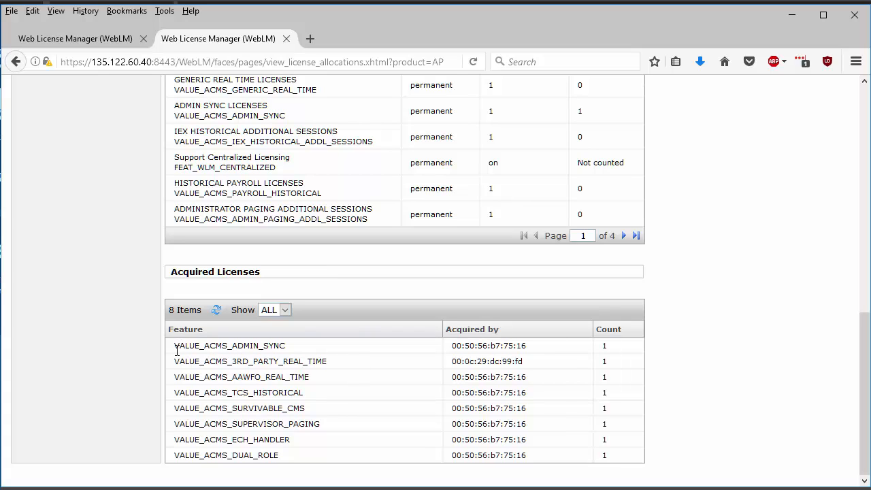
pyautogui.doubleClick(200, 346)
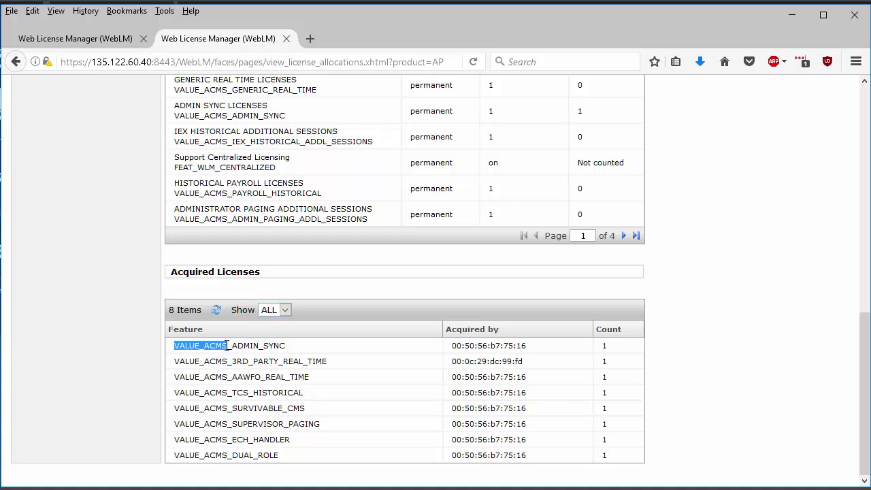
pyautogui.doubleClick(228, 345)
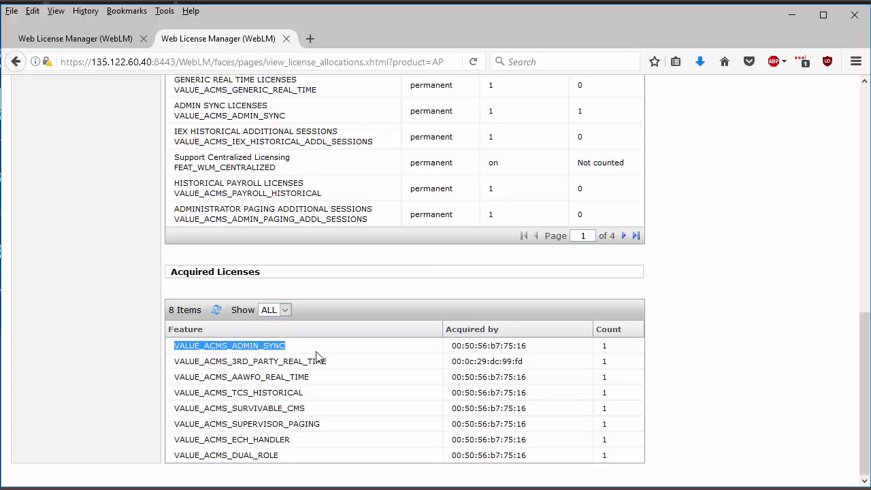
pyautogui.moveTo(452, 352)
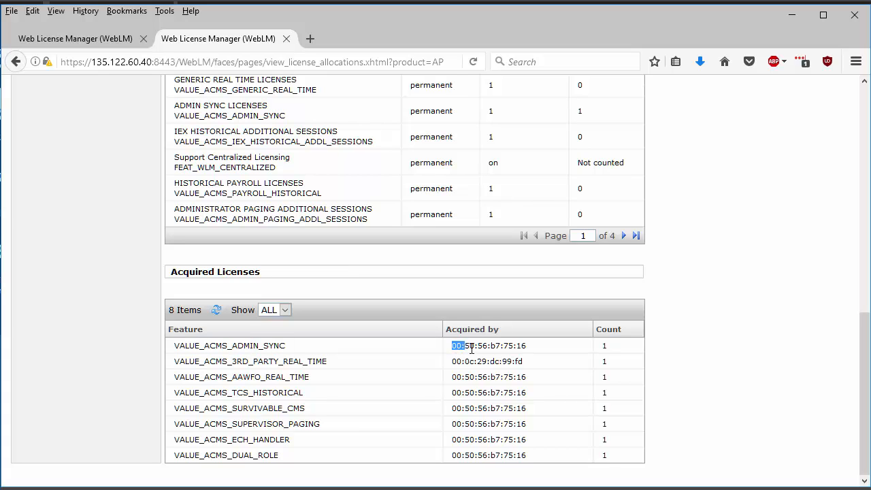
pyautogui.doubleClick(487, 346)
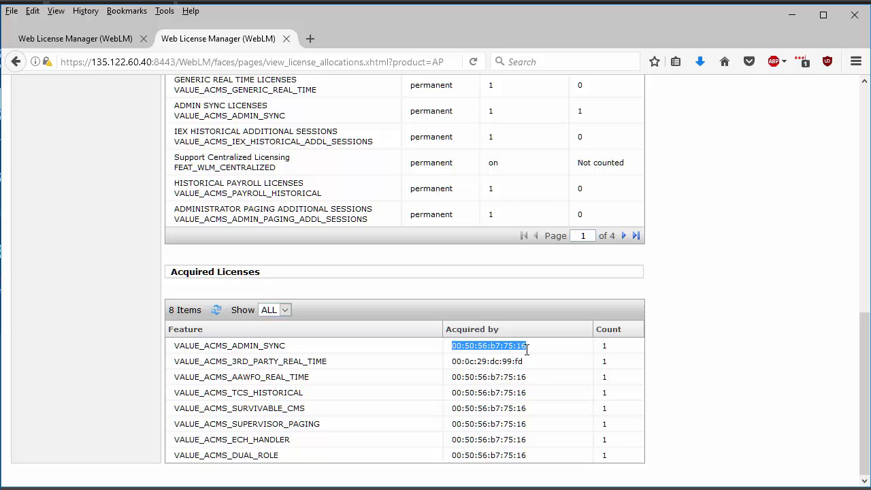
pyautogui.moveTo(604, 349)
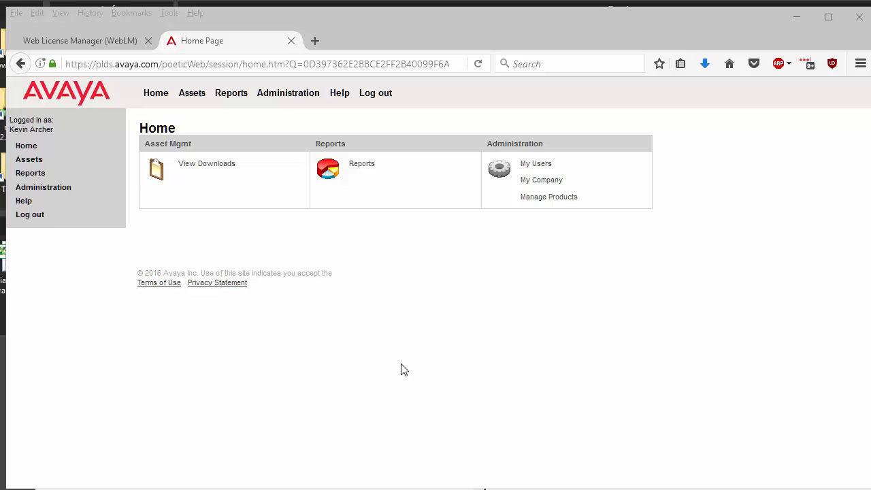
pyautogui.moveTo(98, 364)
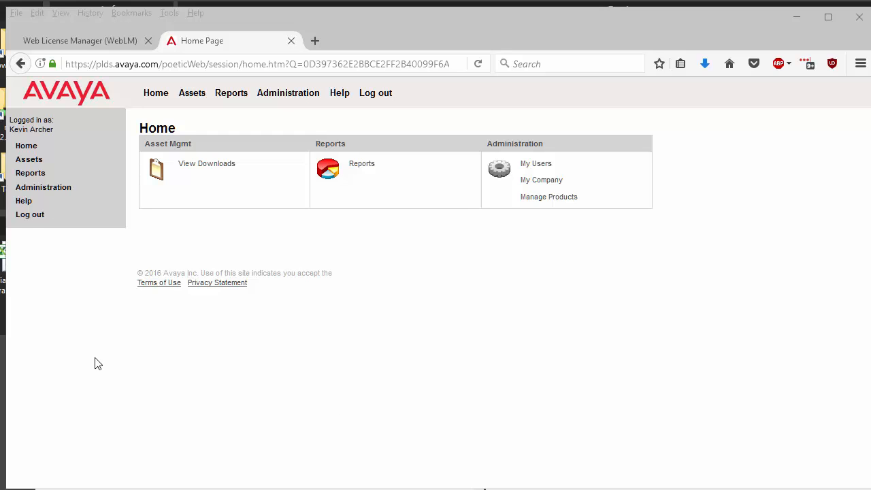
pyautogui.moveTo(207, 164)
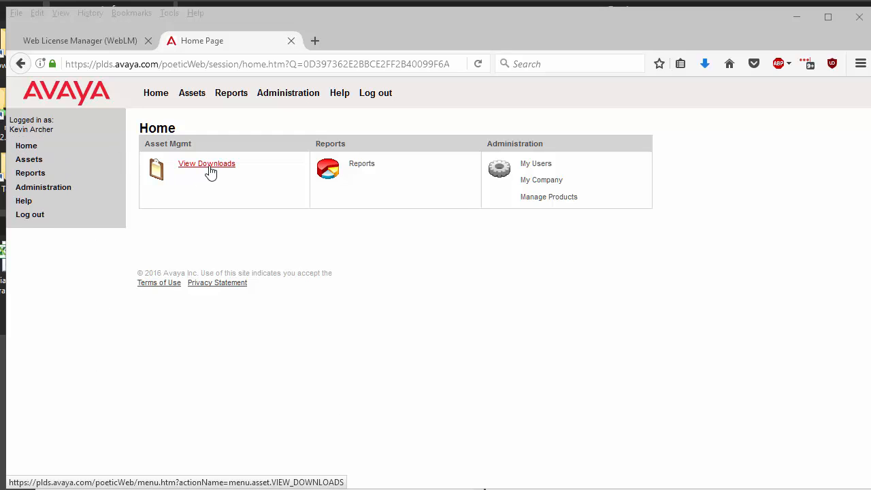
# Go to View Downloads and search companies for 'avaya', listing 73 matches
pyautogui.click(207, 164)
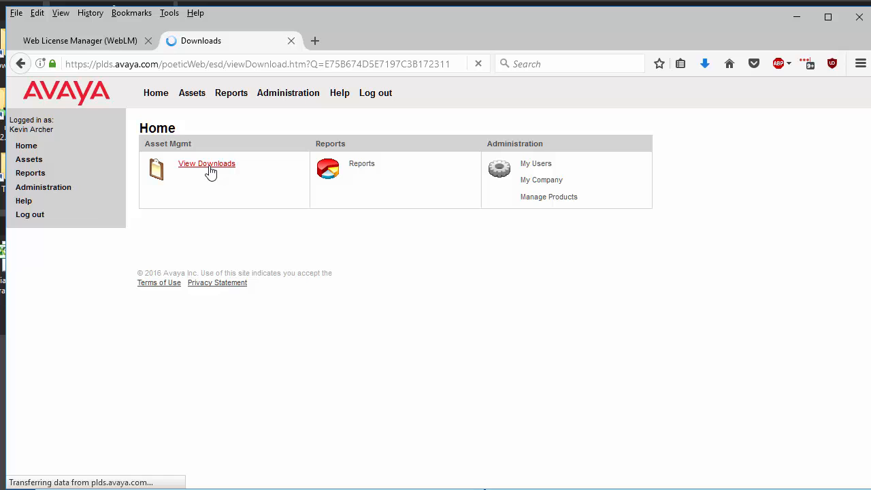
pyautogui.click(207, 164)
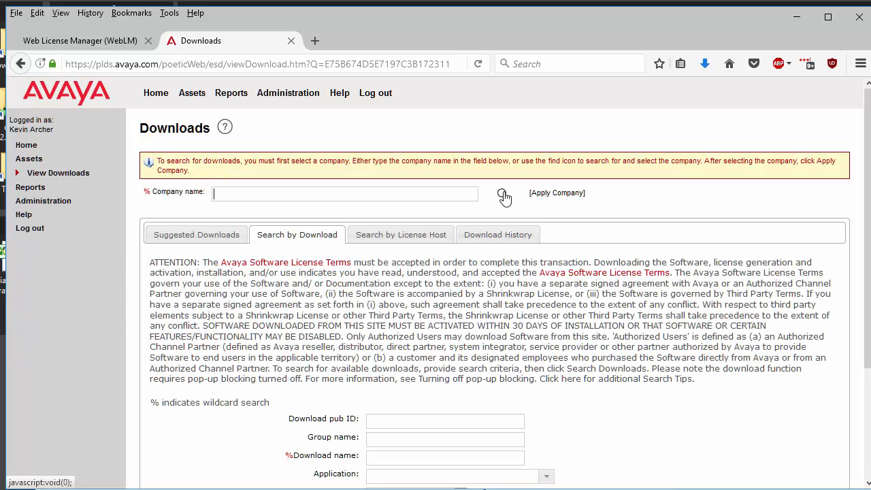
pyautogui.click(503, 194)
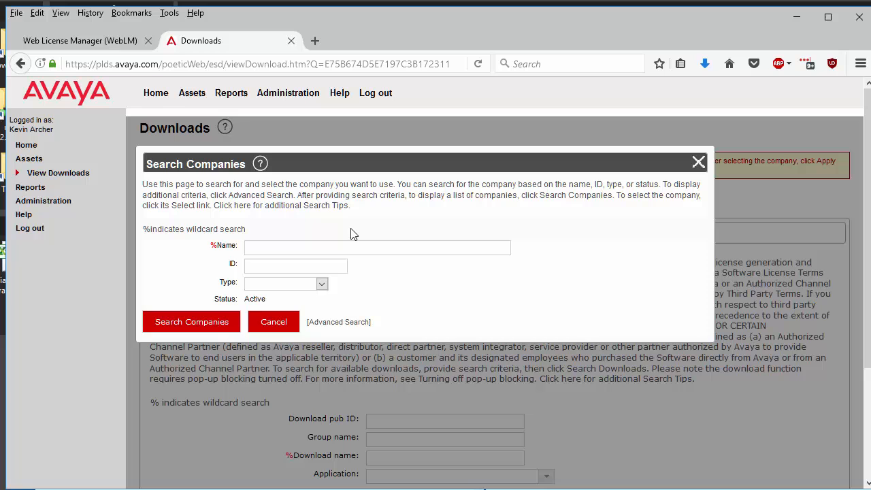
pyautogui.click(190, 321)
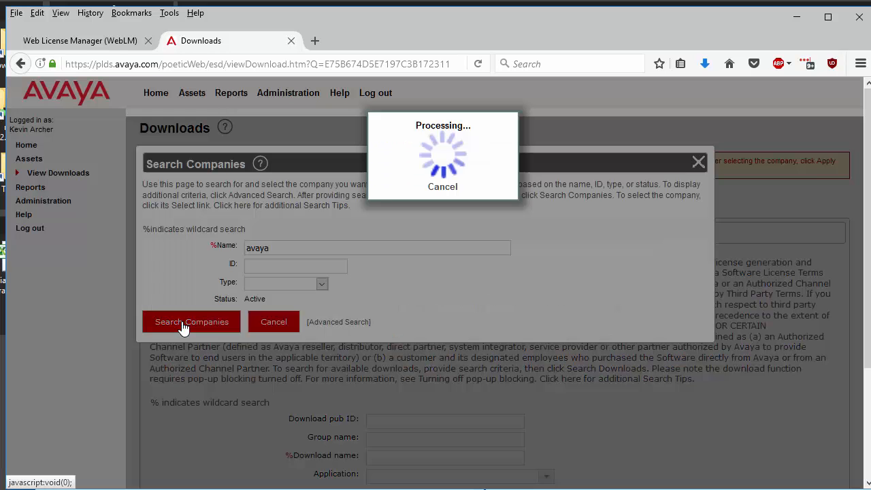
pyautogui.click(190, 322)
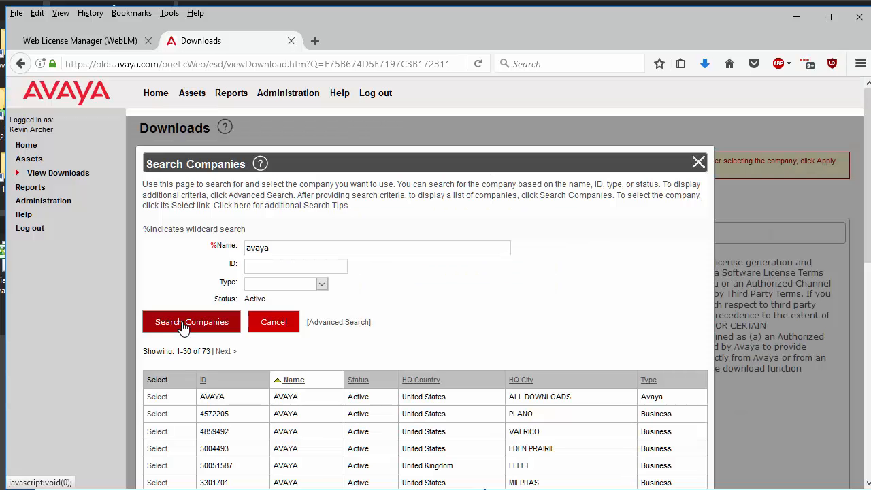
pyautogui.moveTo(158, 398)
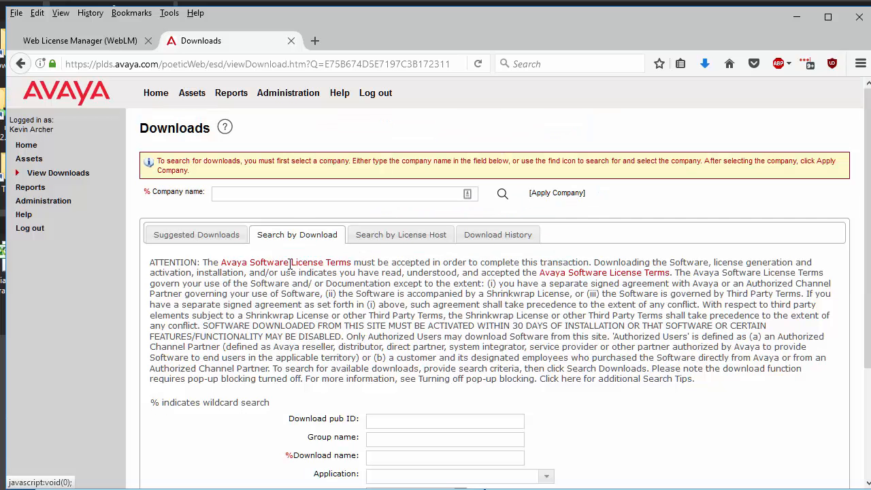
# Search downloads for the APS CMS Connectors application under AVAYA ALL DOWNLOADS
pyautogui.scroll(-3)
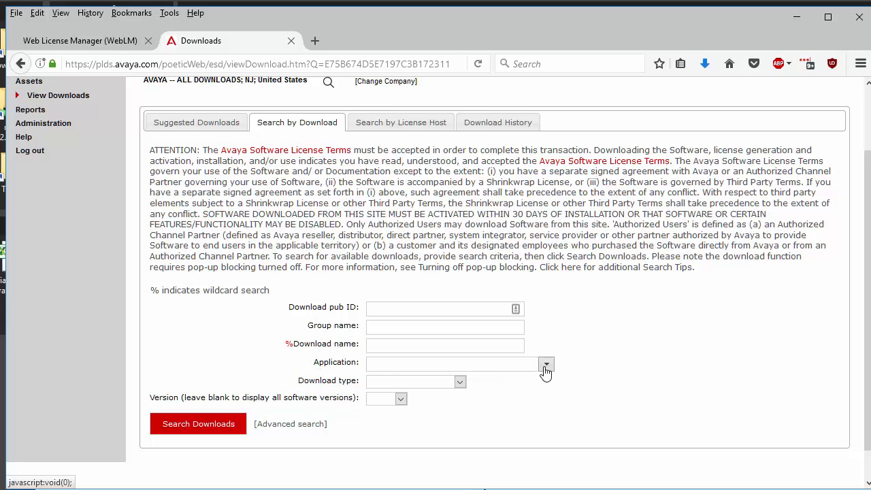
pyautogui.moveTo(546, 364)
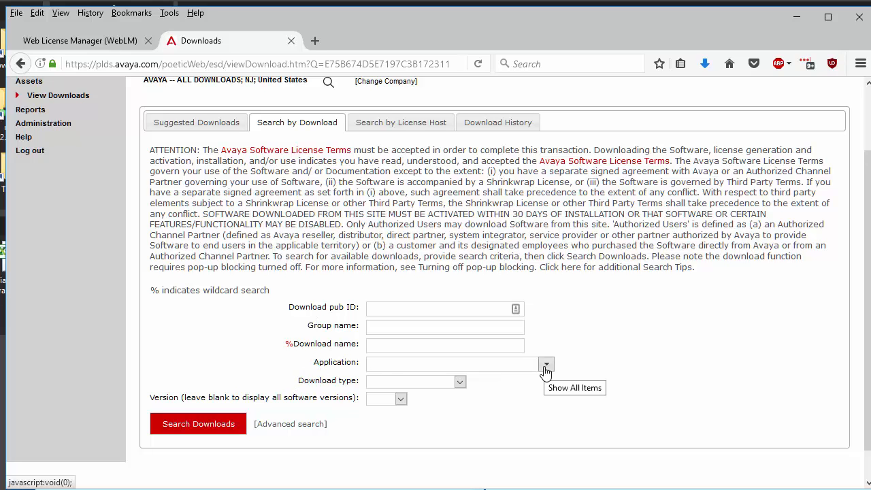
pyautogui.click(547, 364)
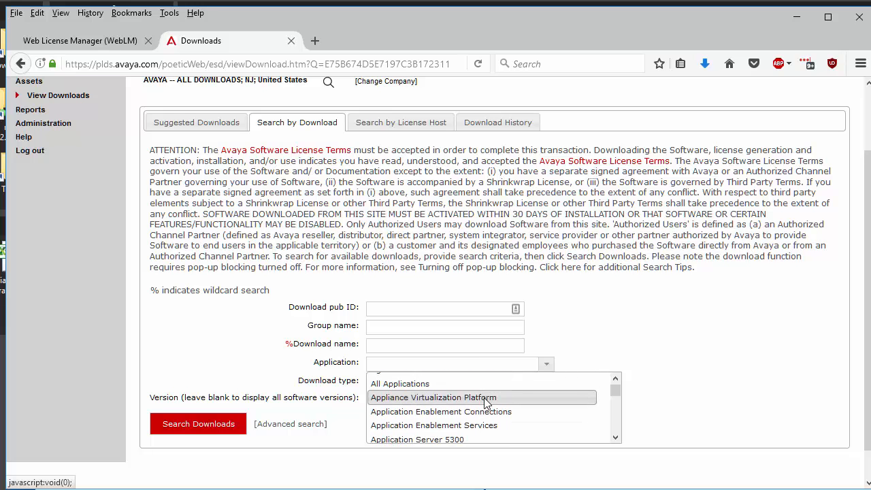
pyautogui.scroll(-3)
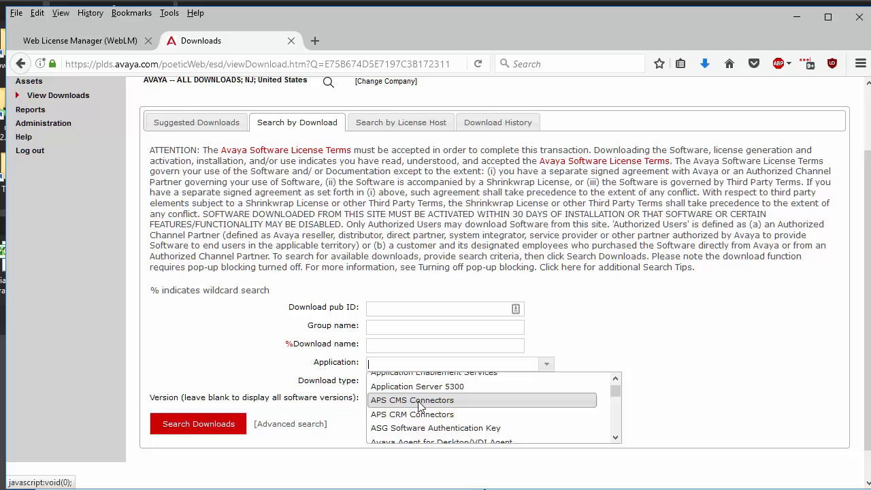
pyautogui.click(411, 400)
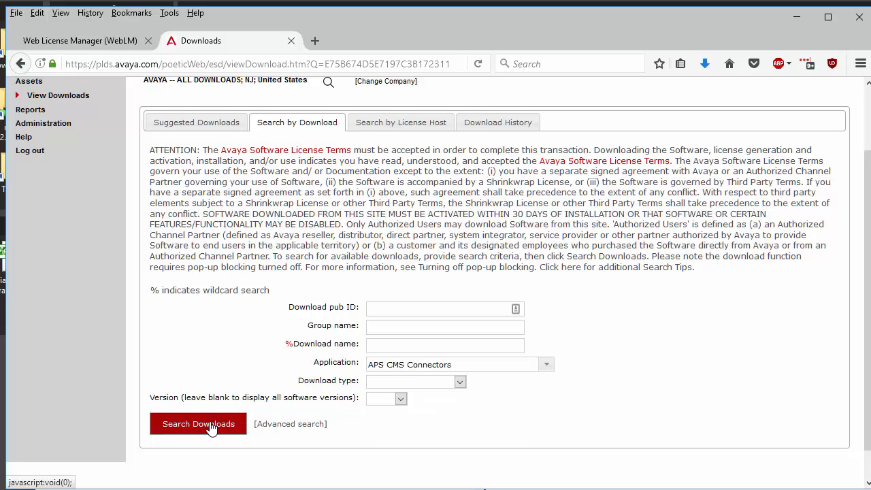
pyautogui.click(198, 423)
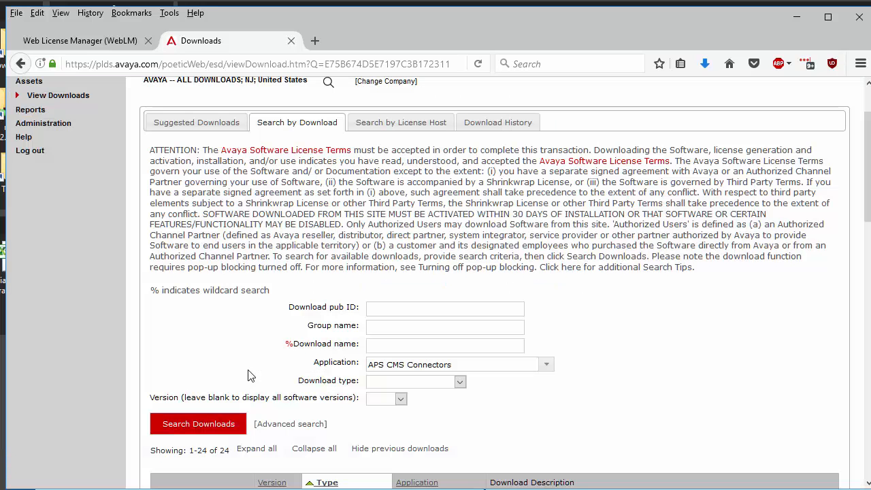
# Start the Download for the ACMS WebLM Interface package from the results
pyautogui.scroll(-3)
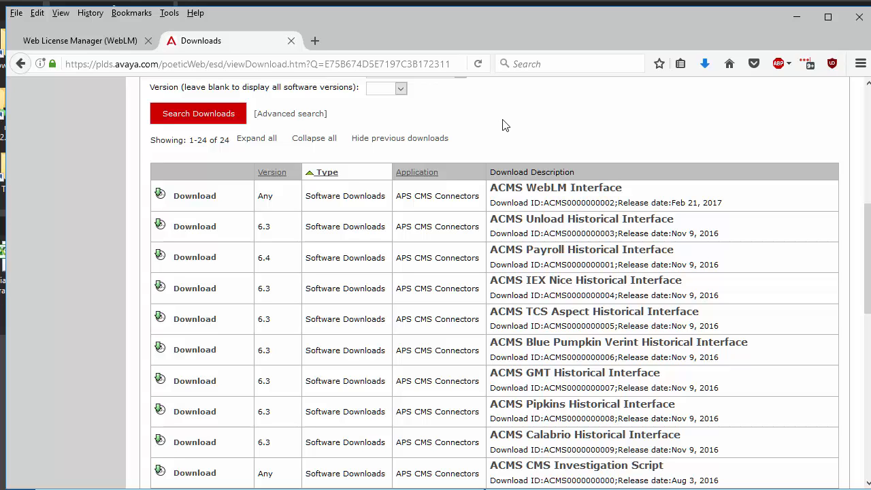
pyautogui.moveTo(503, 190)
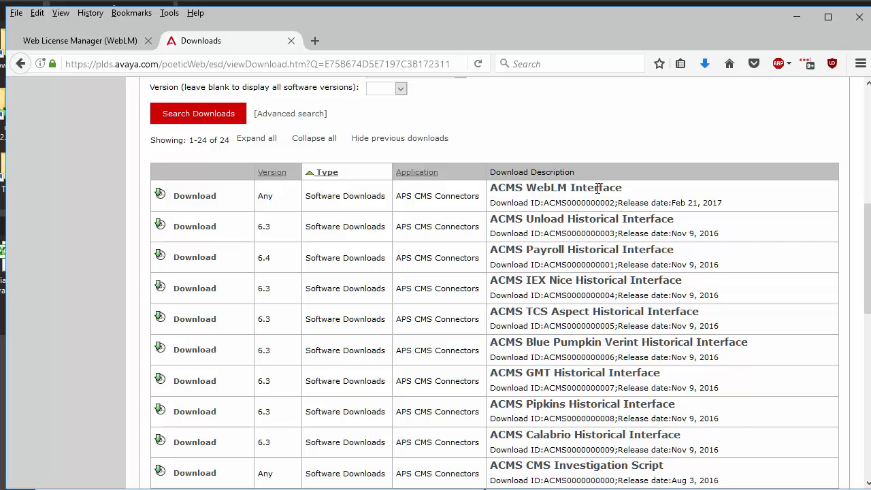
pyautogui.moveTo(265, 198)
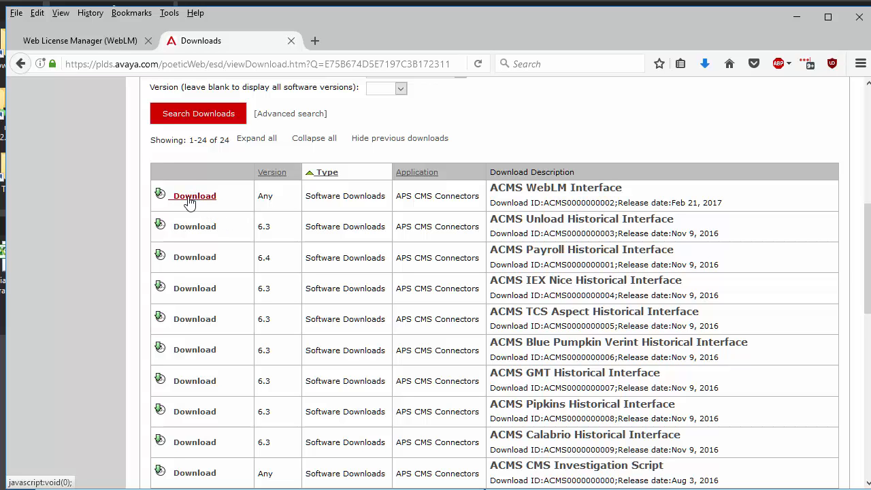
pyautogui.click(193, 196)
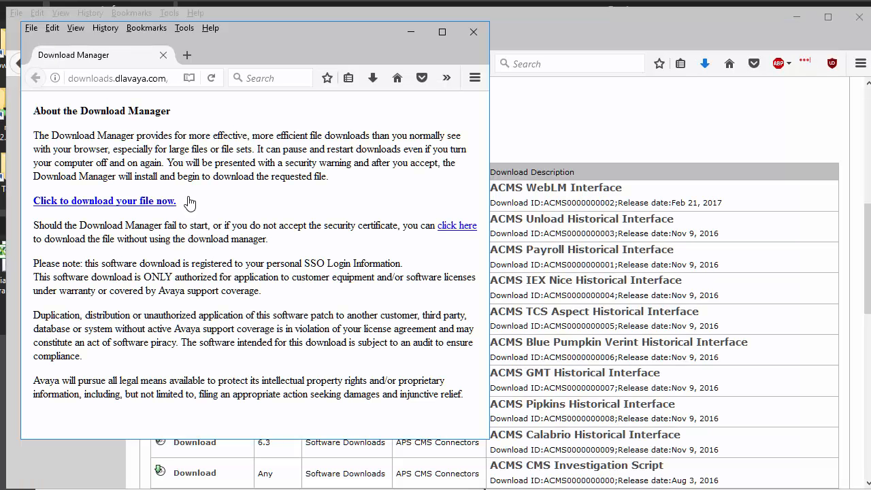
pyautogui.moveTo(419, 228)
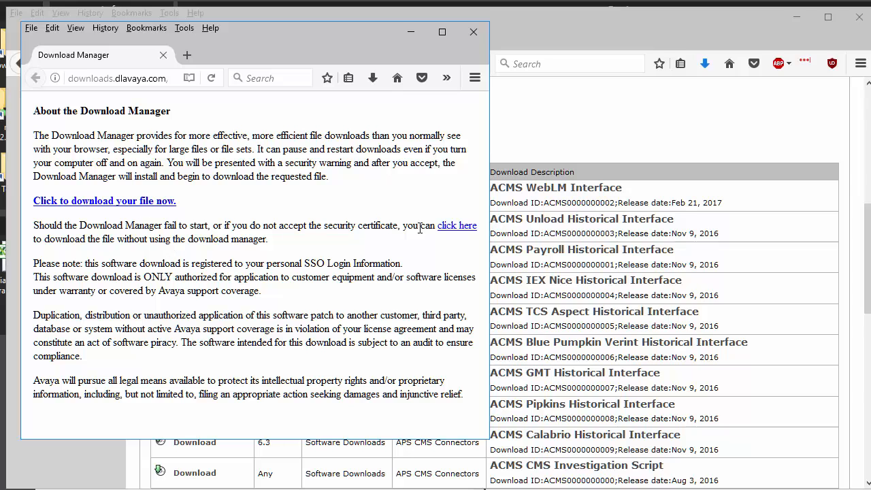
pyautogui.moveTo(457, 226)
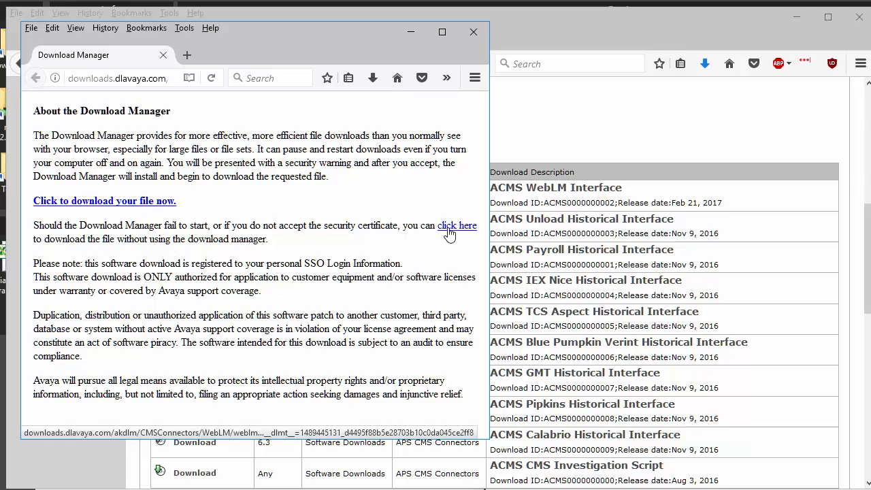
# Save weblm_1.0.20.zip via the 'click here' link without the download manager
pyautogui.click(451, 226)
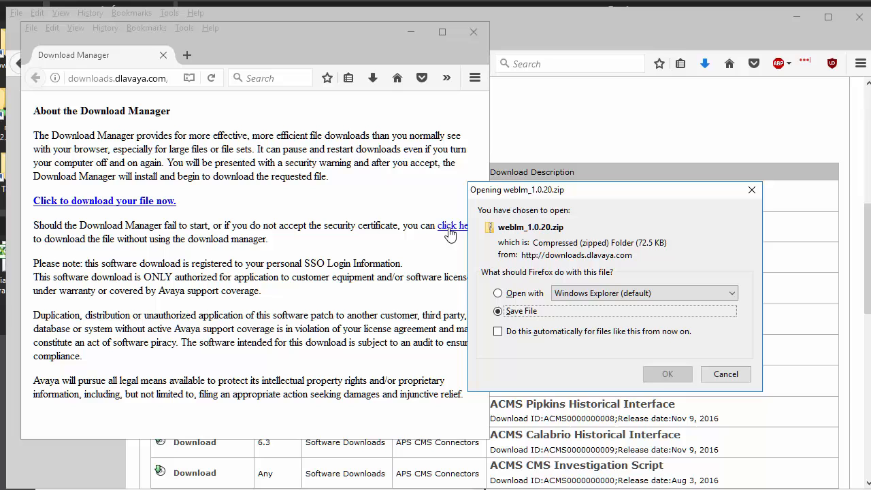
pyautogui.moveTo(497, 247)
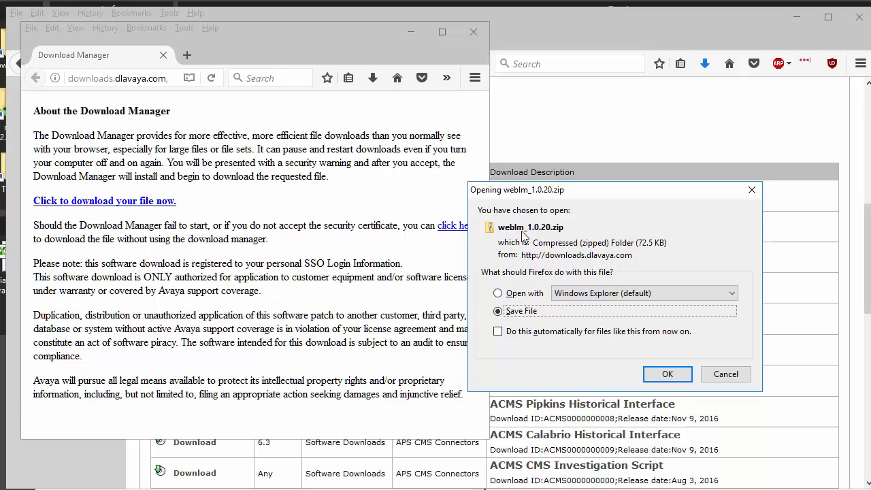
pyautogui.moveTo(531, 228)
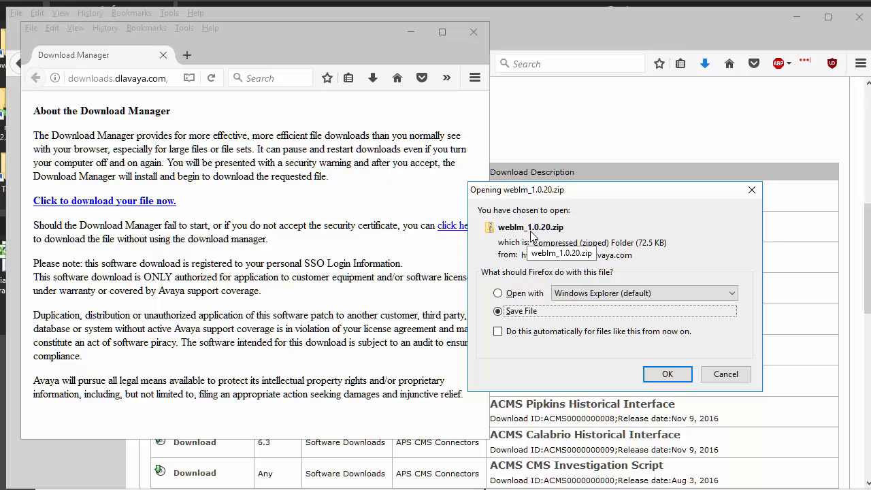
pyautogui.moveTo(537, 234)
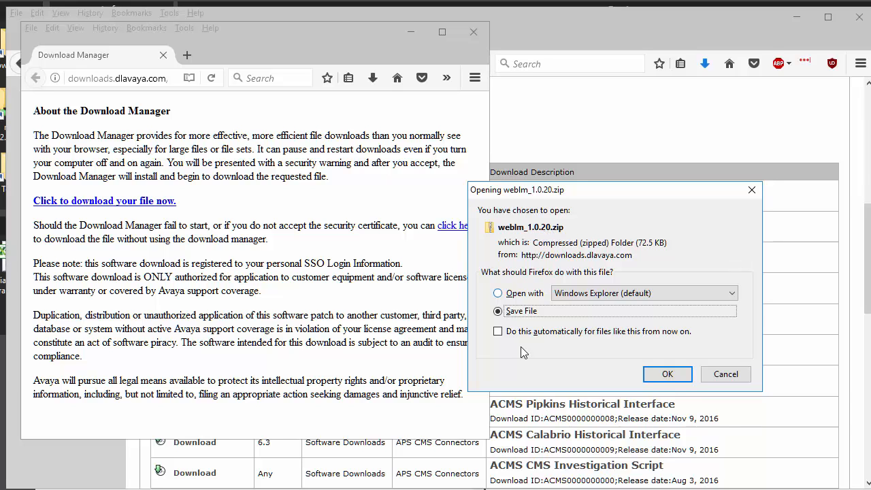
pyautogui.click(667, 373)
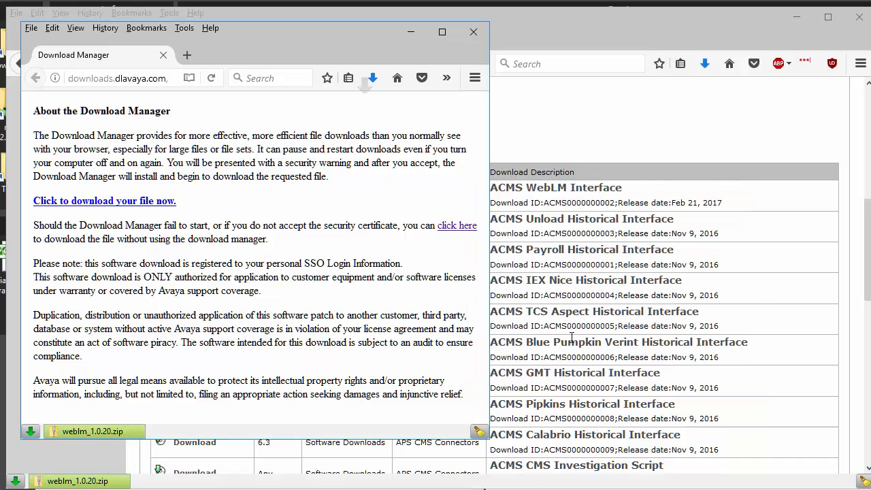
pyautogui.moveTo(95, 431)
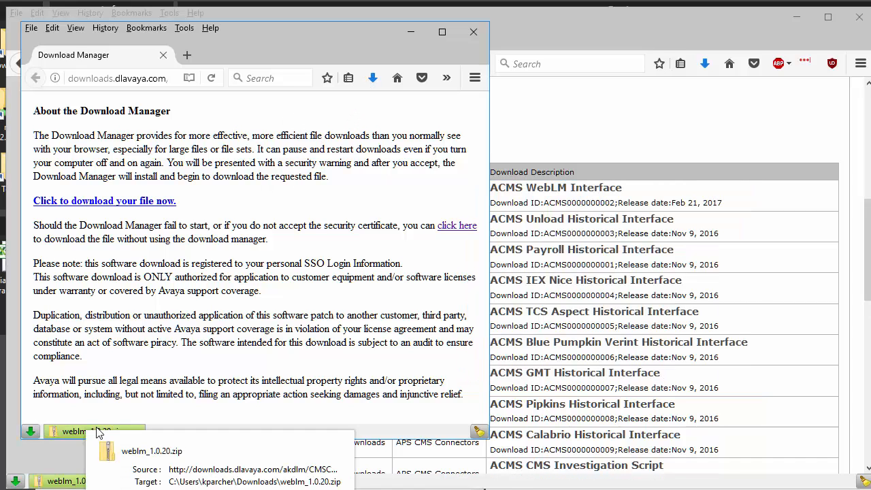
pyautogui.rightClick(95, 431)
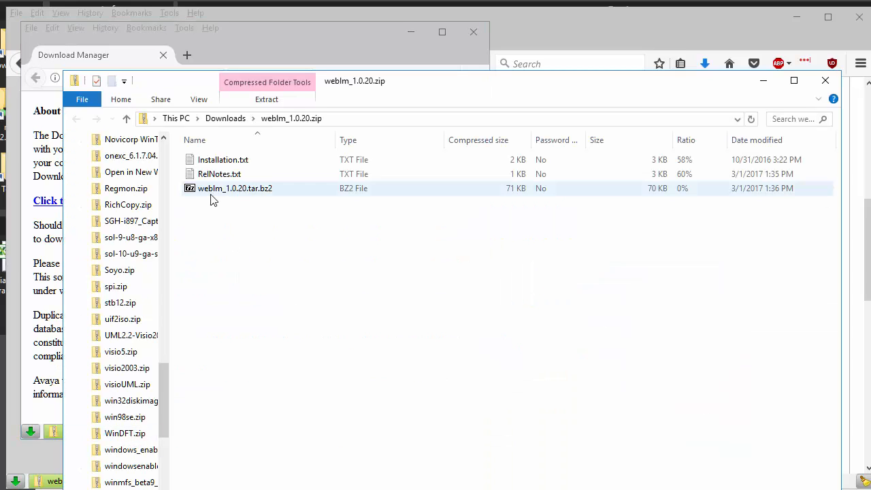
# Select weblm_1.0.20.tar.bz2 inside the downloaded zip
pyautogui.click(224, 159)
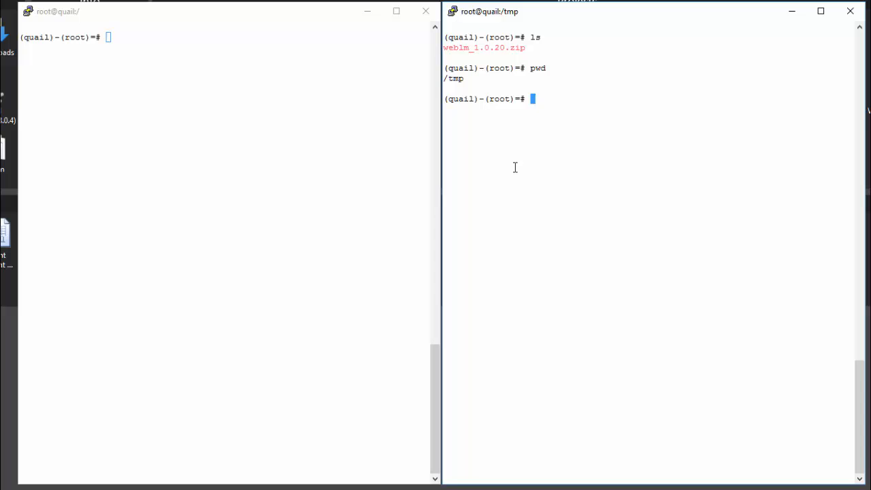
# List /tmp and run unzip on weblm_1.0.20.zip to extract its contents
pyautogui.press('Return')
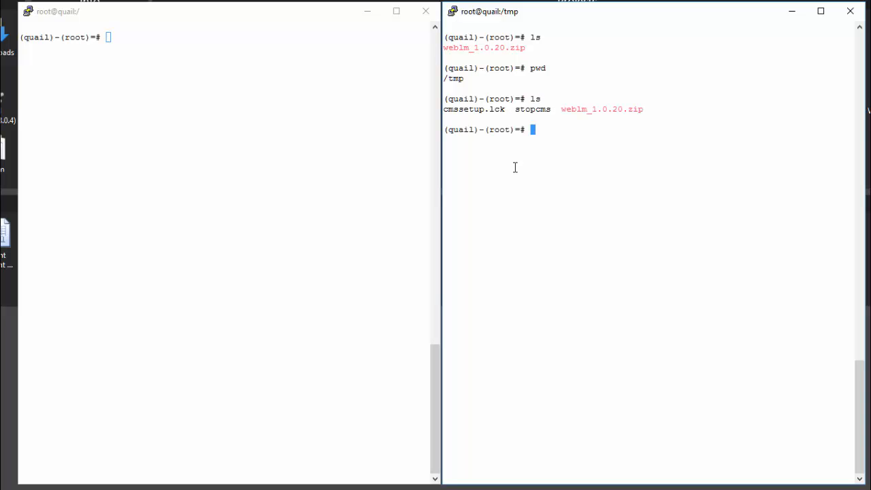
pyautogui.write('unzip weblm_1.0.20.zip')
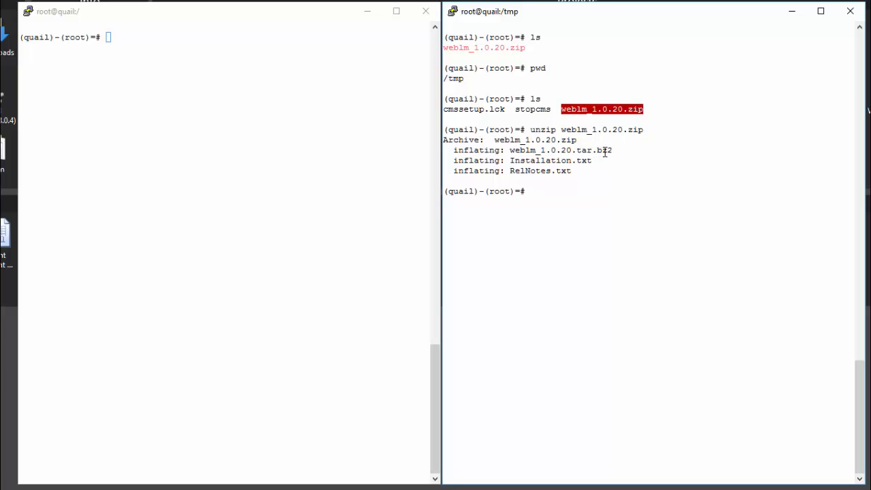
pyautogui.moveTo(562, 161)
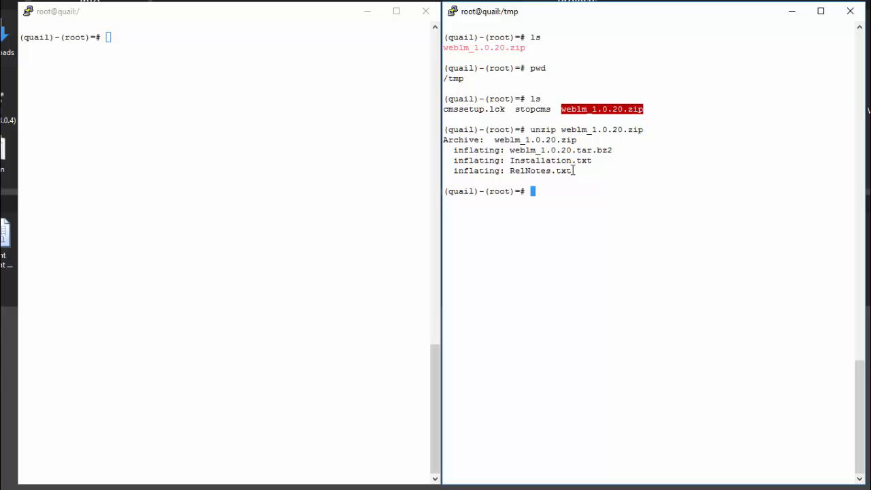
pyautogui.moveTo(675, 108)
pyautogui.write('tail RelNotes.txt')
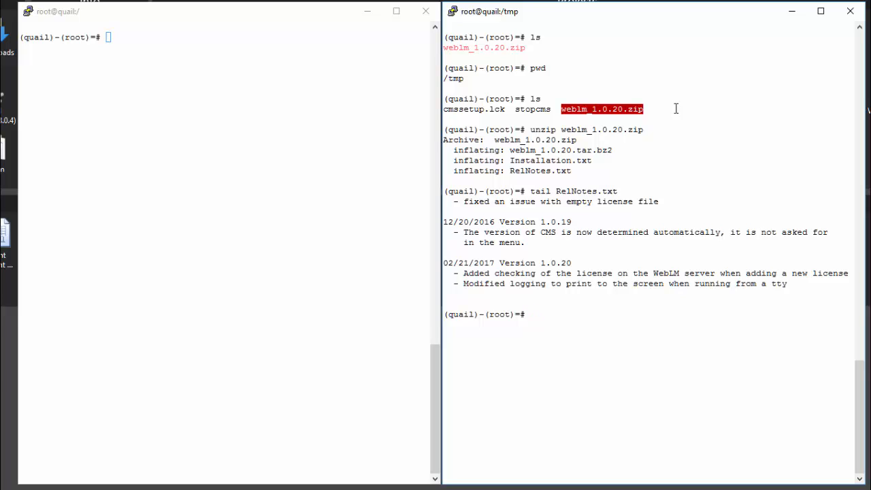
pyautogui.moveTo(286, 196)
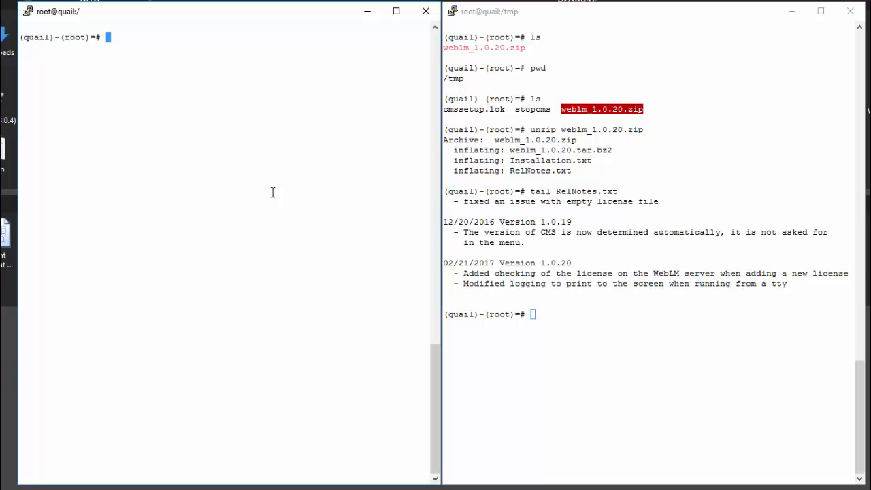
# Change into /tmp and open Installation.txt in vim in the second session
pyautogui.write('vim I')
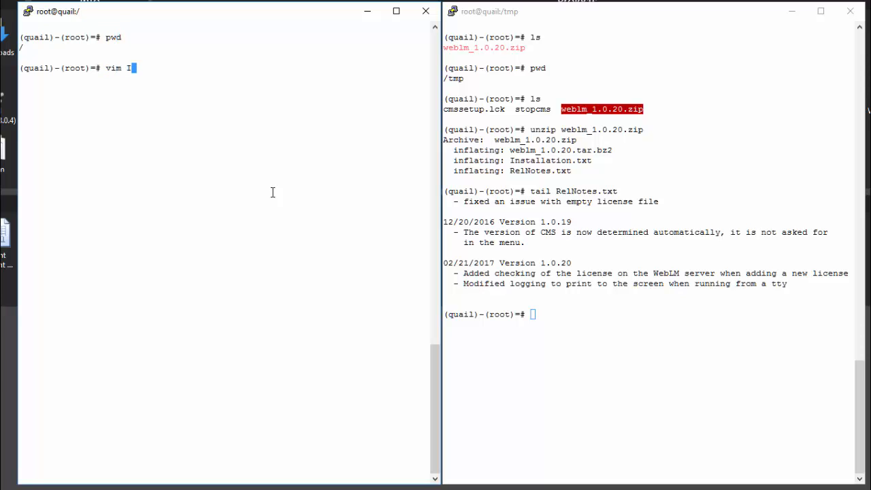
pyautogui.write('cd /tmp')
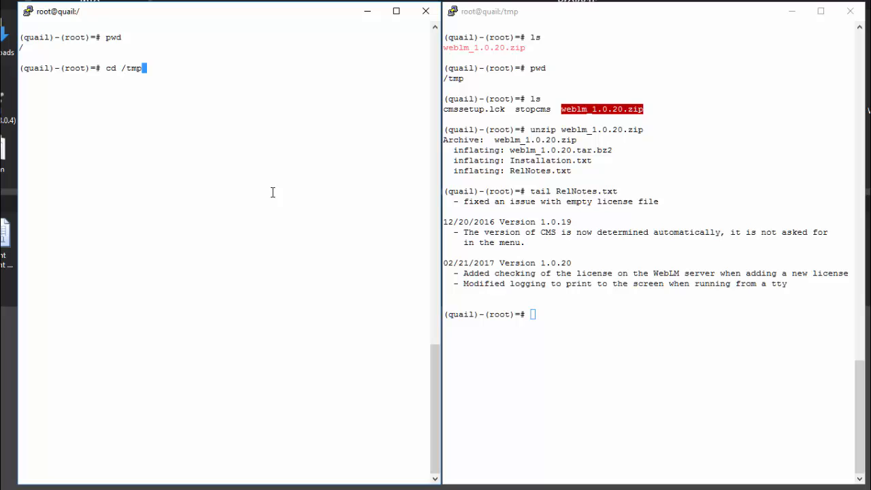
pyautogui.press('Return')
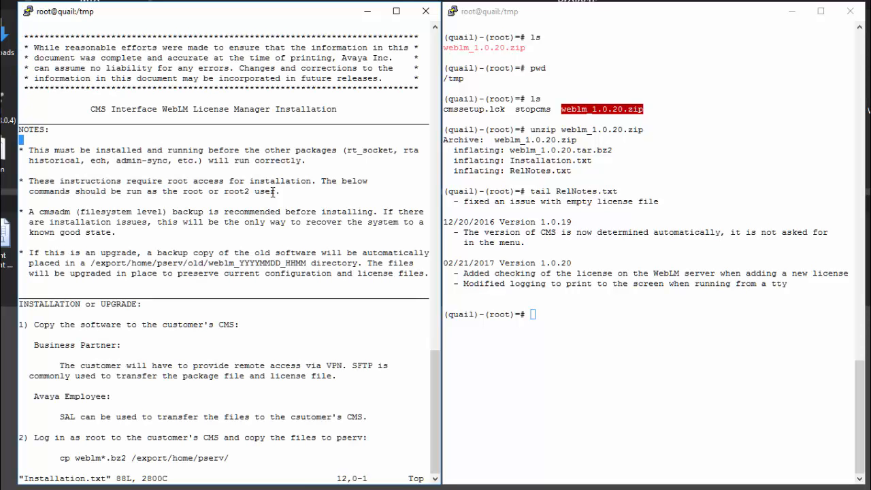
# Scroll down Installation.txt to the INSTALLATION section
pyautogui.scroll(-3)
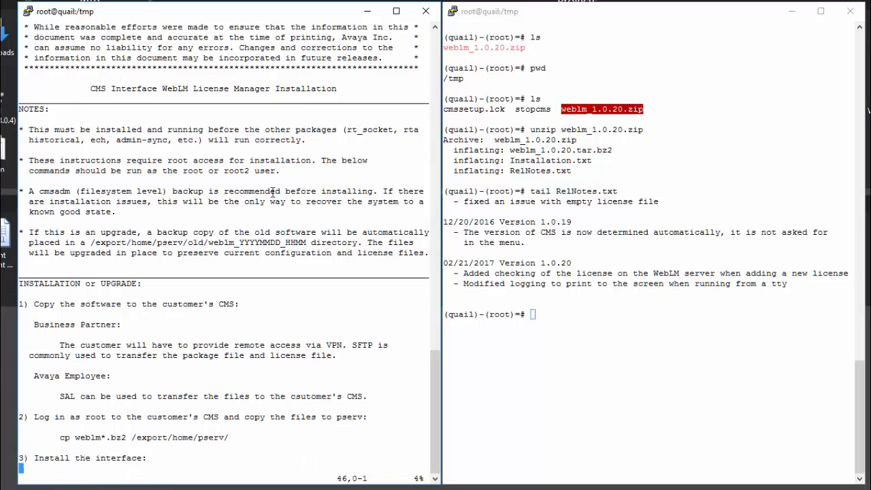
pyautogui.scroll(-3)
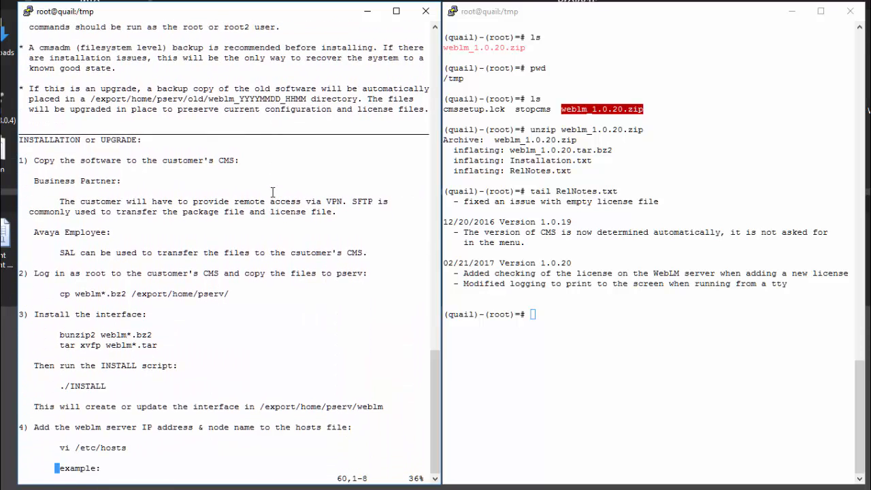
pyautogui.scroll(-3)
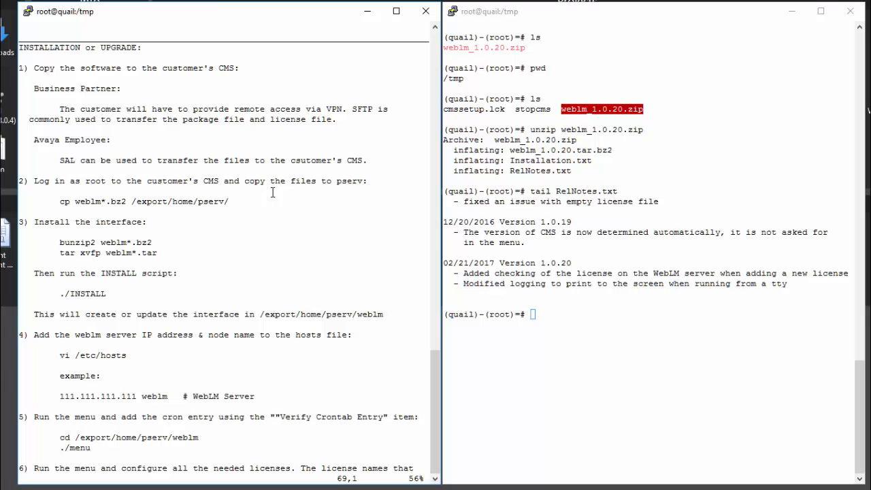
pyautogui.moveTo(210, 64)
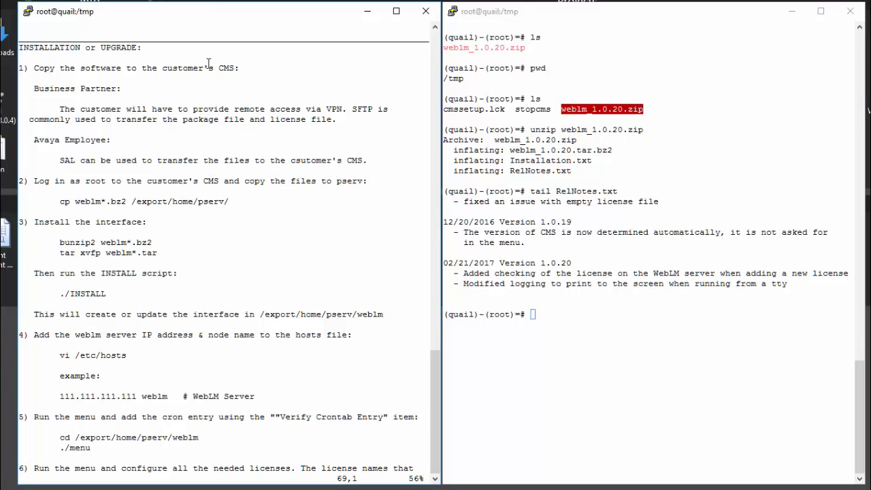
pyautogui.moveTo(76, 148)
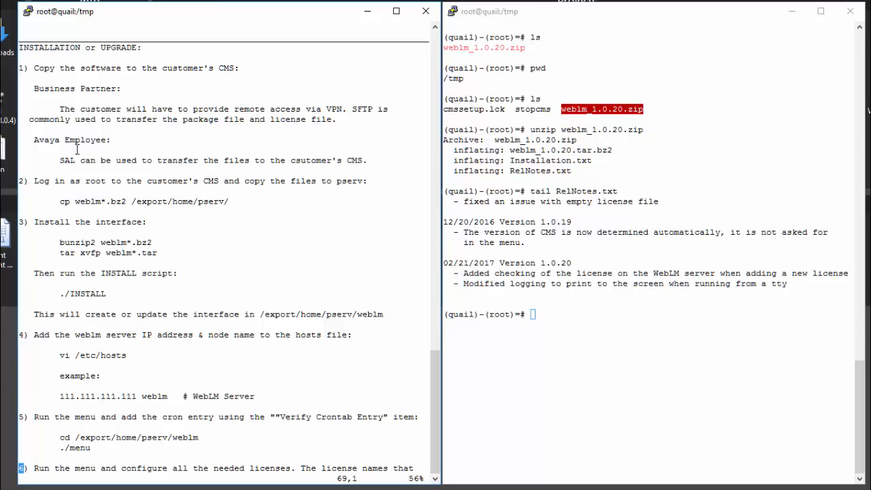
pyautogui.moveTo(53, 187)
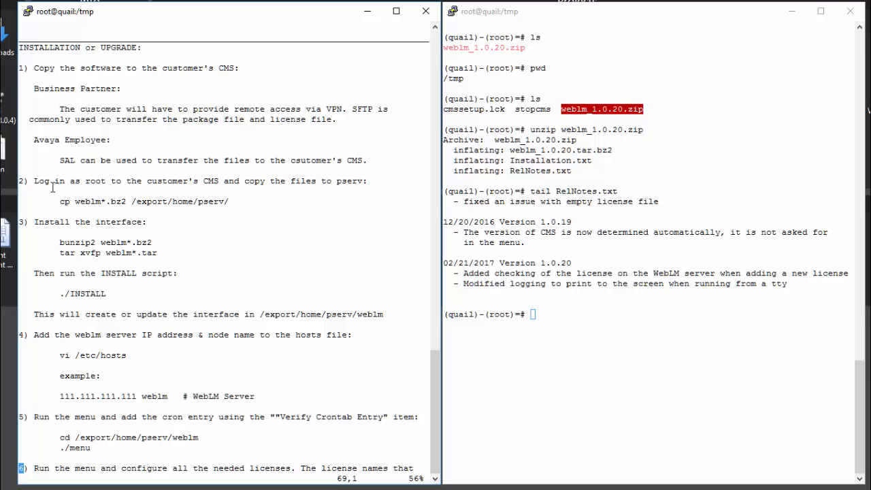
pyautogui.moveTo(275, 185)
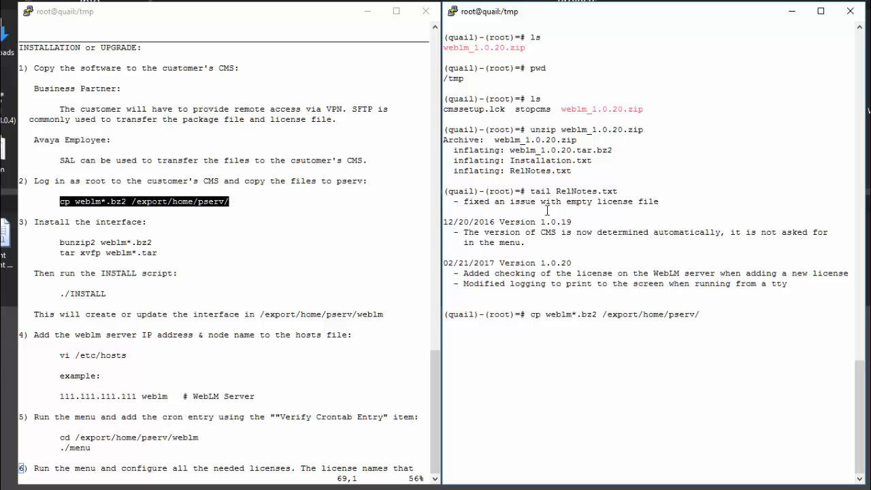
# Copy the WebLM .bz2 package to /export/home/pserv and change into that directory
pyautogui.press('Return')
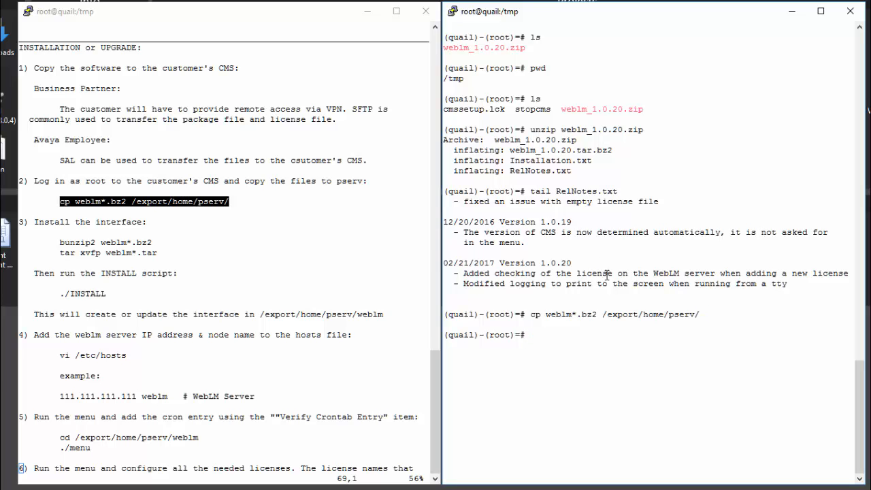
pyautogui.write('cd')
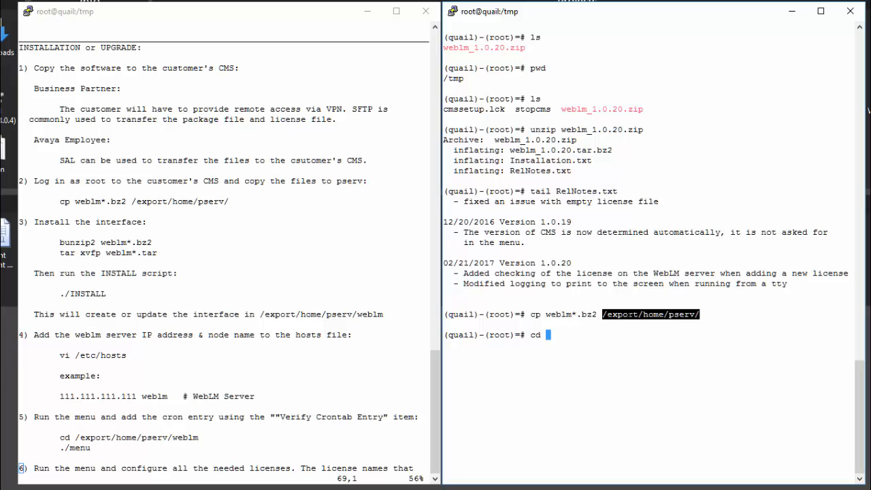
pyautogui.press('Return')
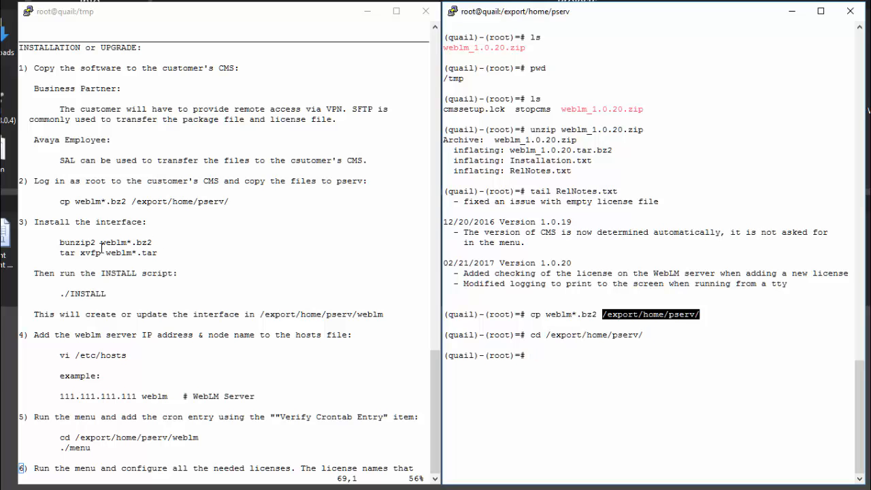
# Decompress weblm*.bz2 with bunzip2 and untar weblm*.tar with tar xvfp
pyautogui.doubleClick(106, 242)
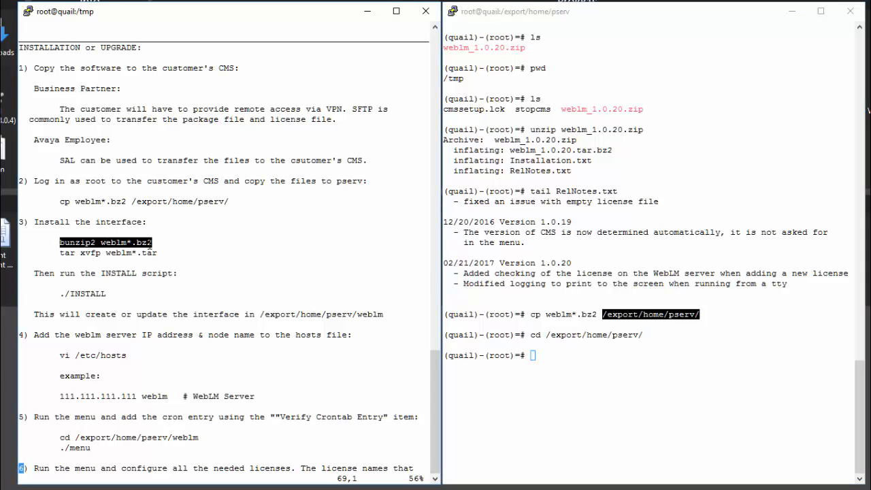
pyautogui.write('bunzip2 weblm*.bz2')
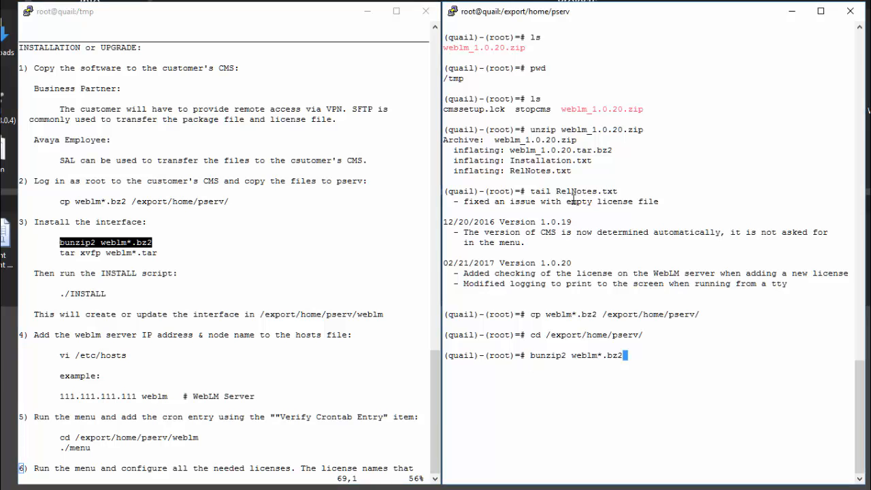
pyautogui.moveTo(572, 181)
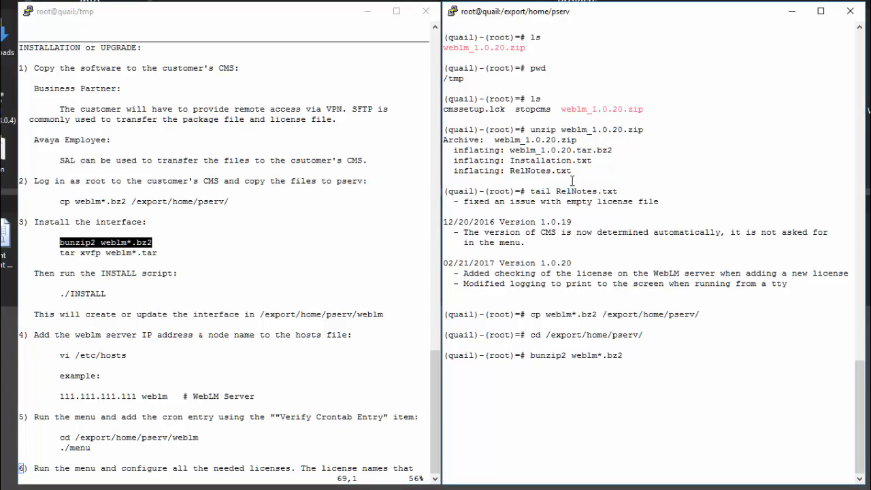
pyautogui.press('Return')
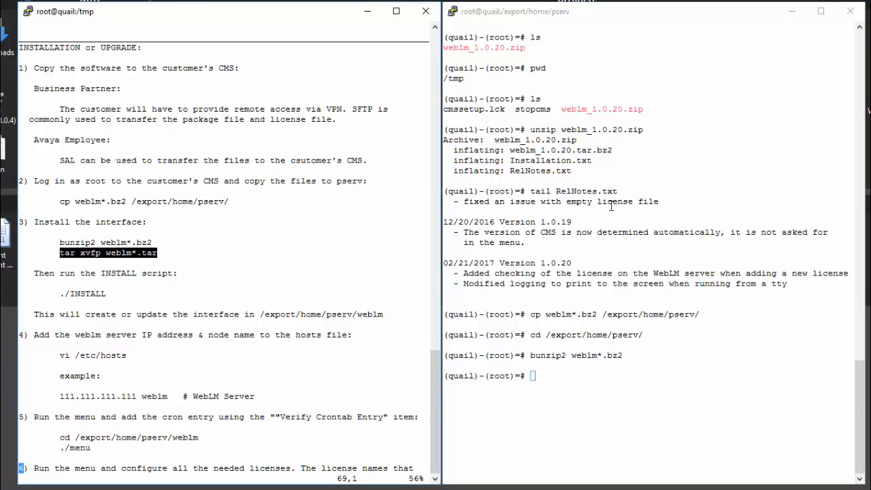
pyautogui.write('tar xvfp weblm*.tar')
pyautogui.write('./INSTALL')
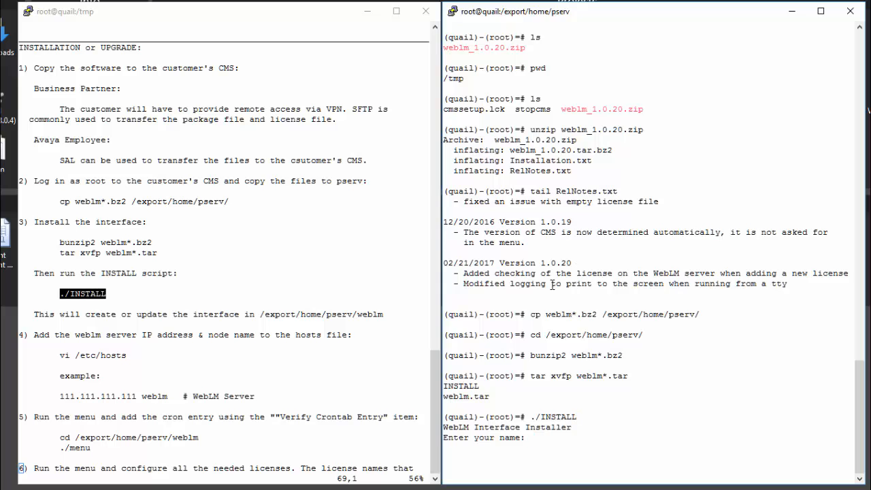
# Answer the installer prompts with the name kparcher and ticket comment 'new install'
pyautogui.write('kpar')
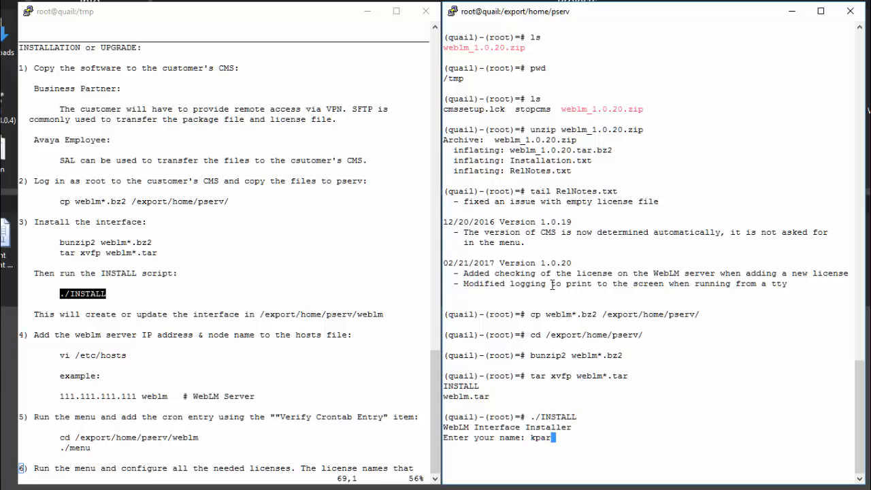
pyautogui.write('cher')
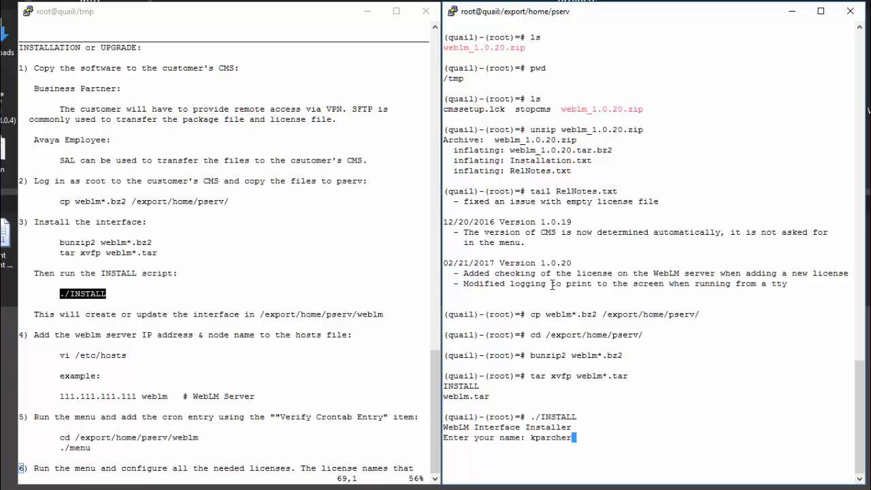
pyautogui.press('Return')
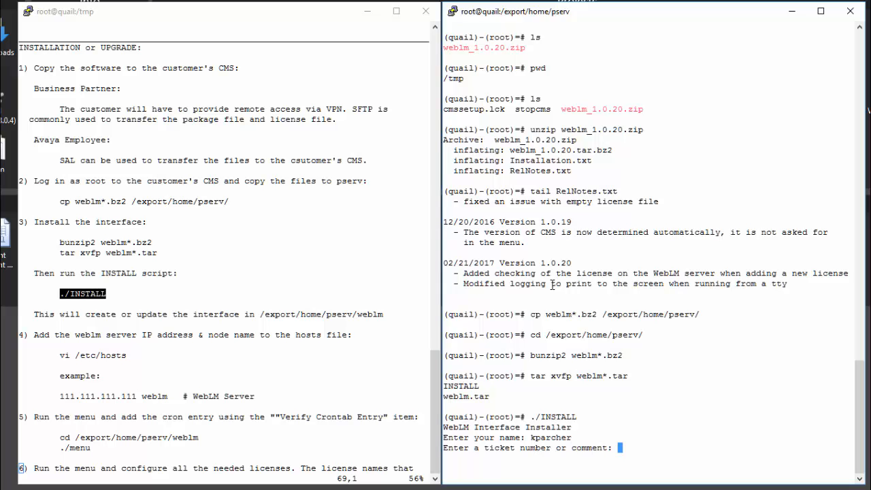
pyautogui.write('new install')
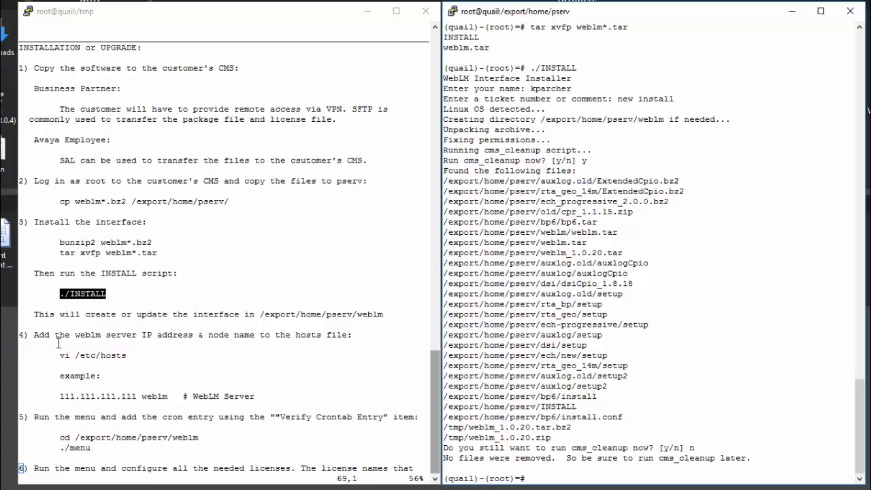
pyautogui.moveTo(38, 335)
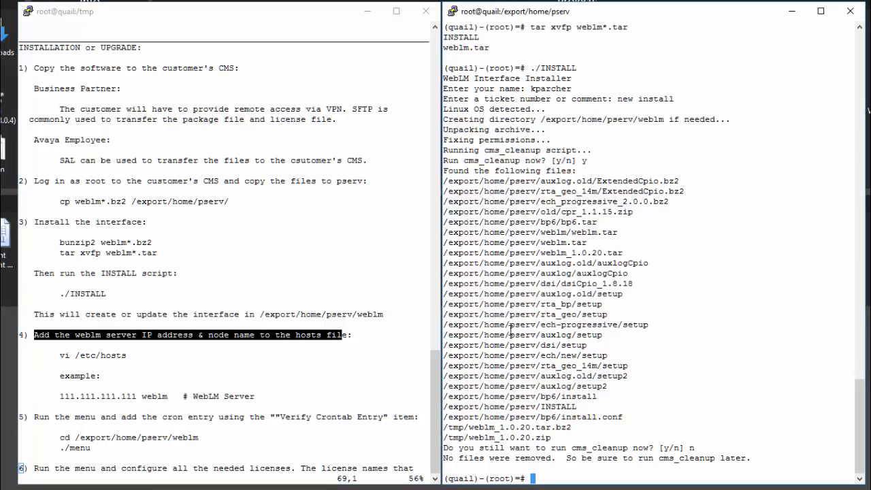
pyautogui.write('vim /etc/ho')
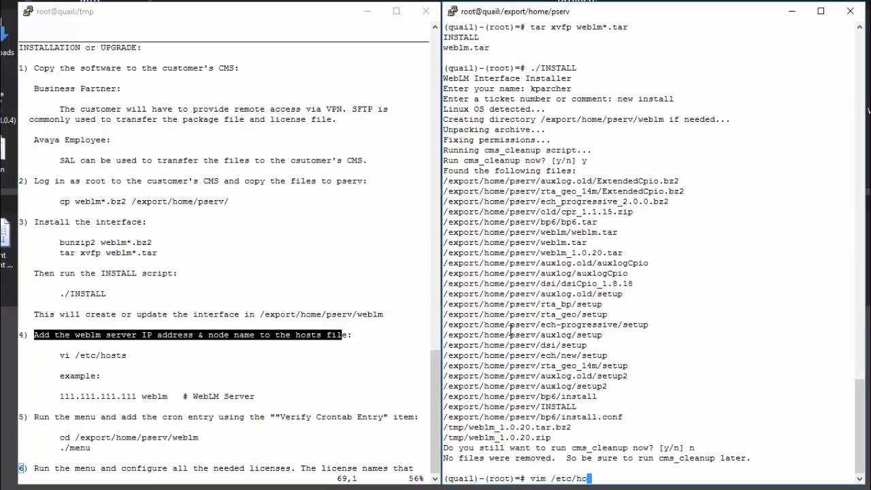
pyautogui.press('Return')
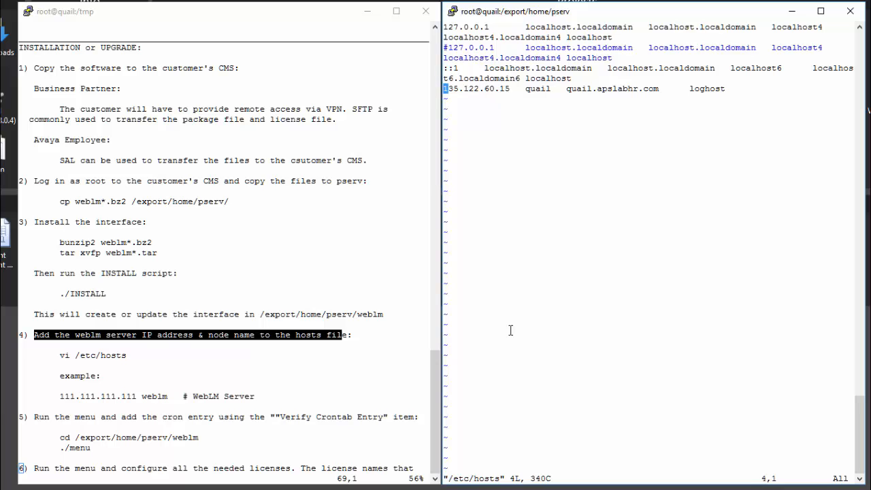
pyautogui.write('135.')
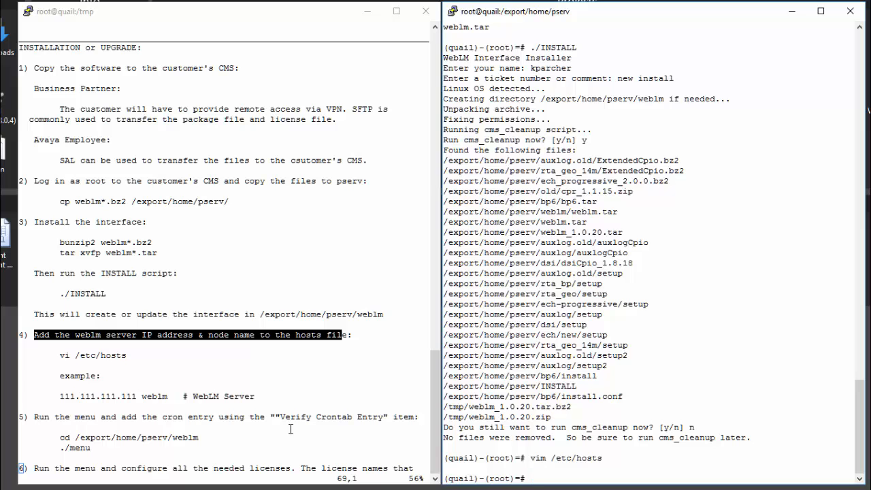
# Scroll the notes to step 5 and change into /export/home/pserv/weblm to run ./menu
pyautogui.scroll(-3)
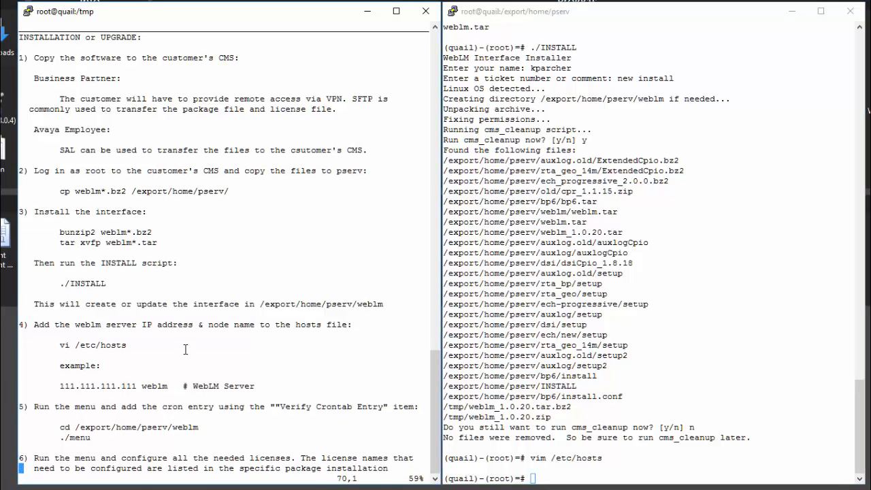
pyautogui.scroll(-3)
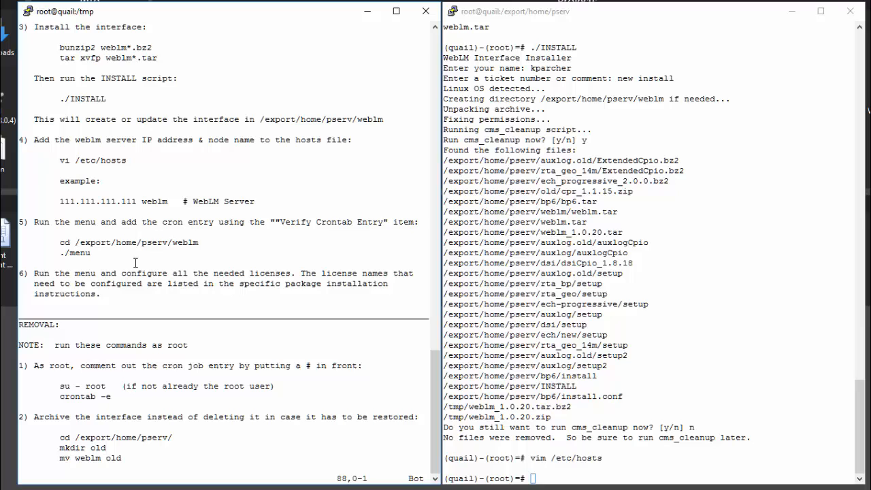
pyautogui.moveTo(106, 222)
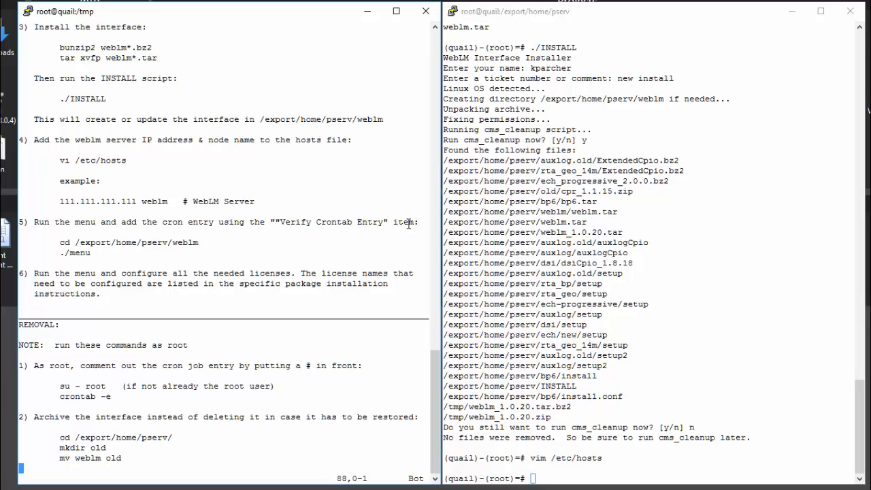
pyautogui.write('cd')
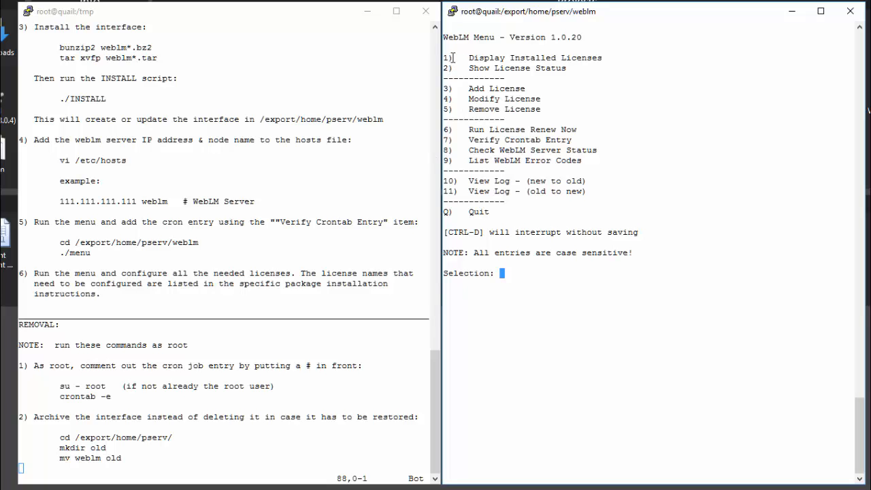
pyautogui.moveTo(572, 57)
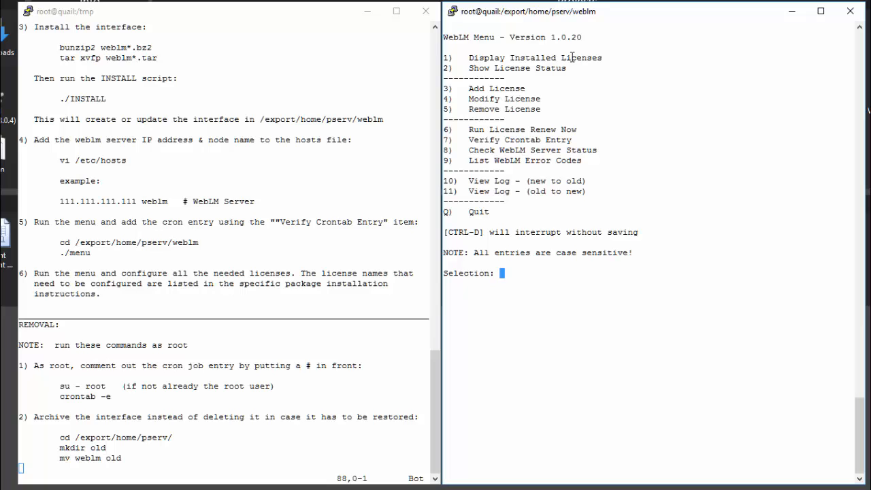
pyautogui.moveTo(552, 70)
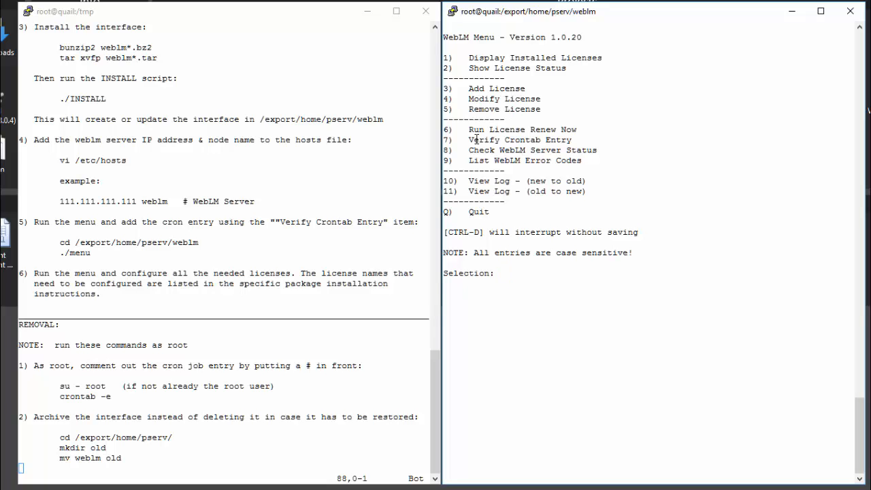
pyautogui.moveTo(512, 147)
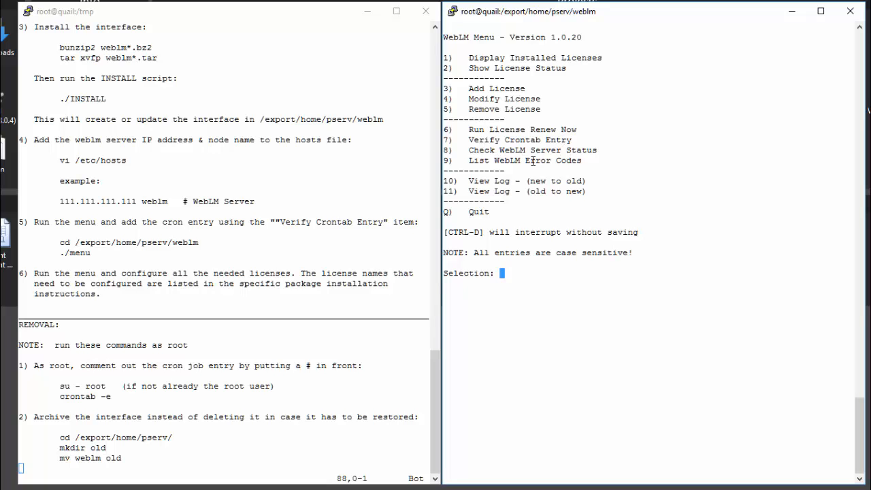
pyautogui.moveTo(582, 160)
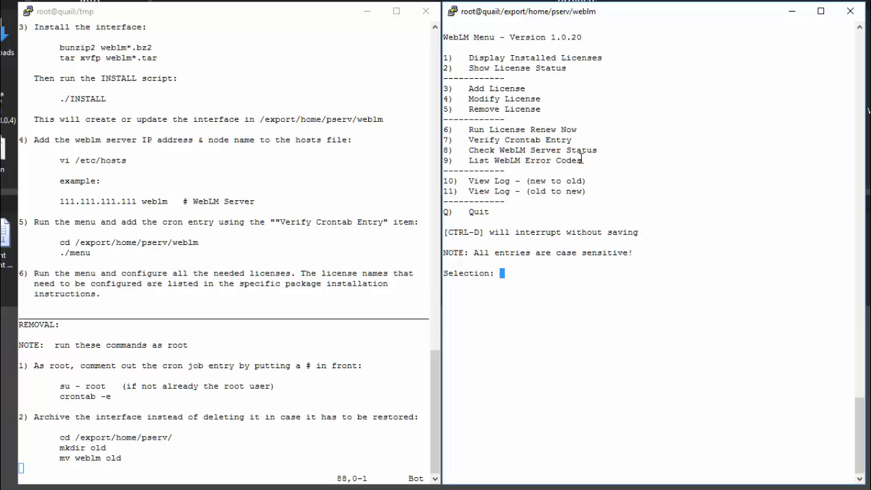
pyautogui.moveTo(623, 166)
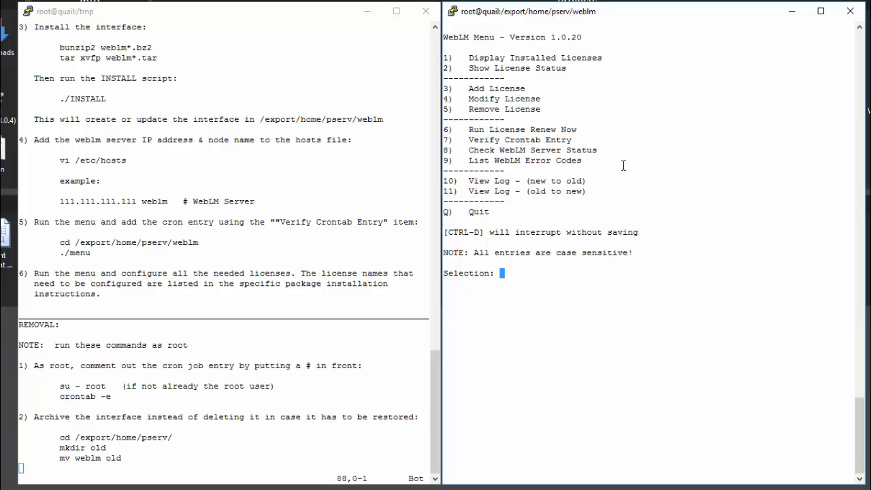
# Choose option 6, confirm y to add the root crontab entry, and return to the main menu
pyautogui.write('6')
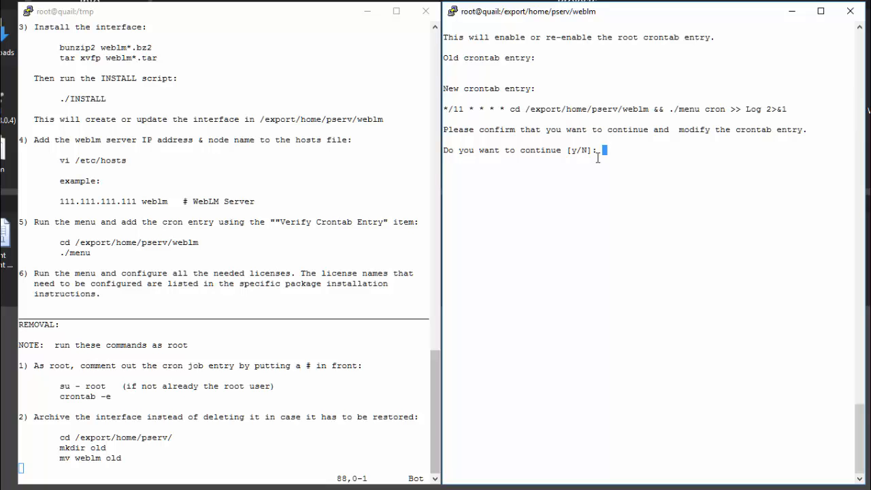
pyautogui.write('y')
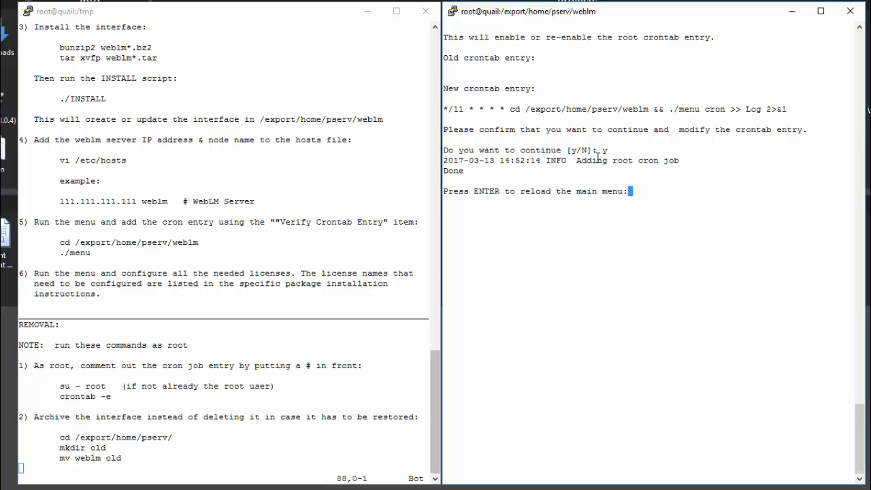
pyautogui.press('Return')
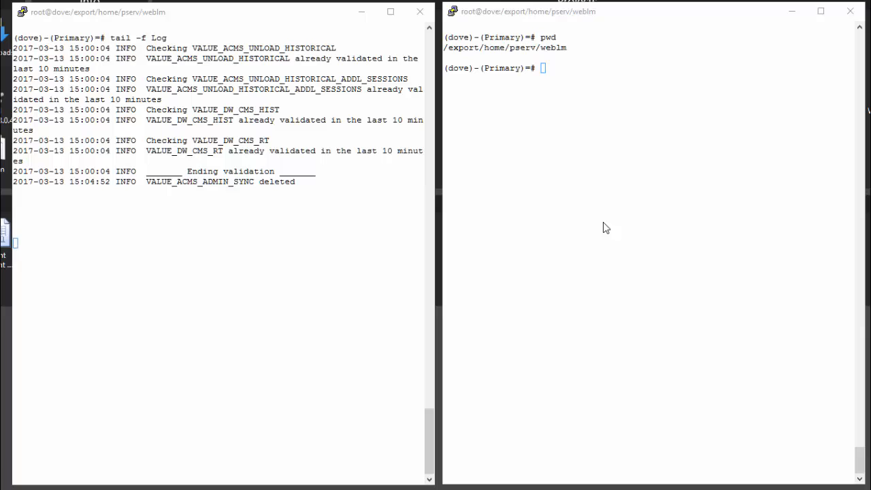
pyautogui.moveTo(546, 49)
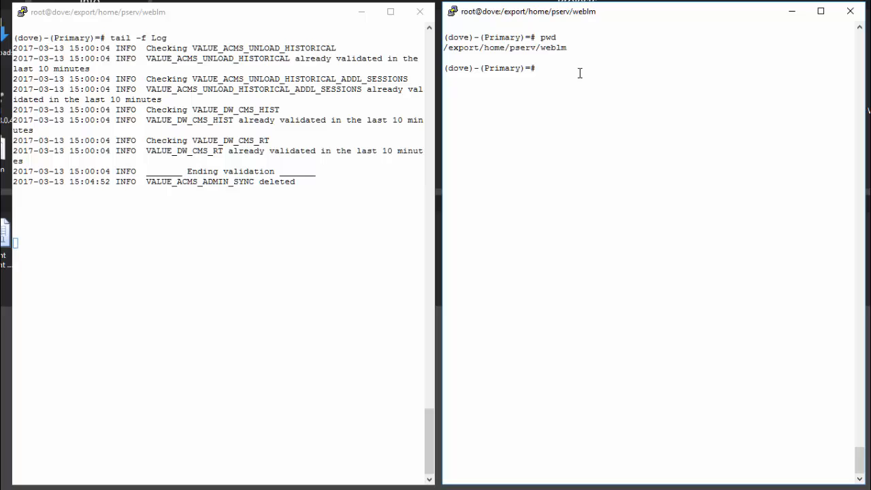
# Run ./menu on the dove server and enter option 3, Add License
pyautogui.write('./men')
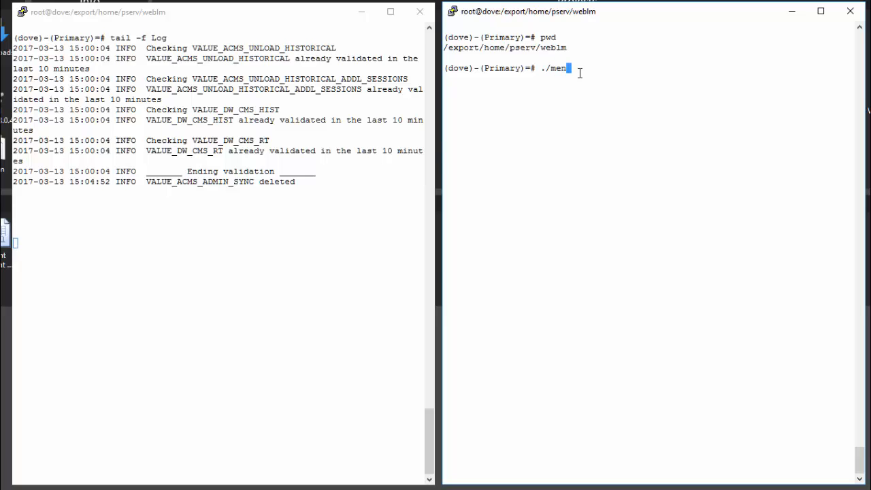
pyautogui.press('Return')
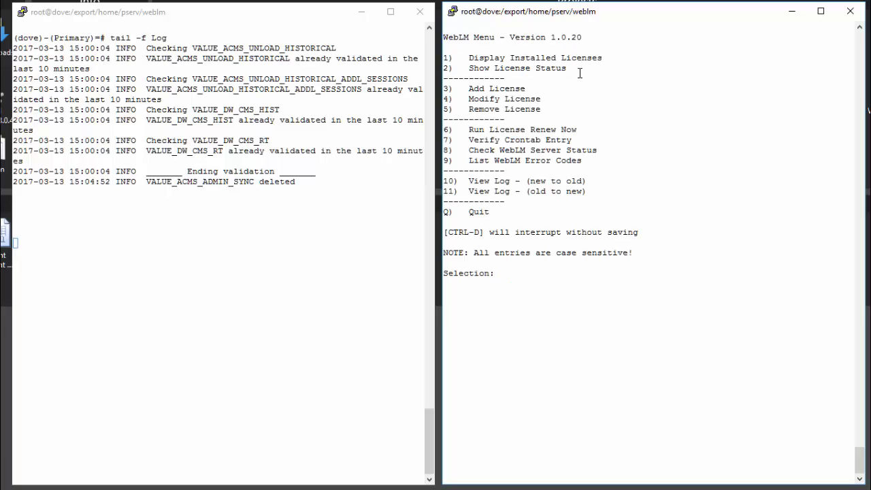
pyautogui.click(501, 272)
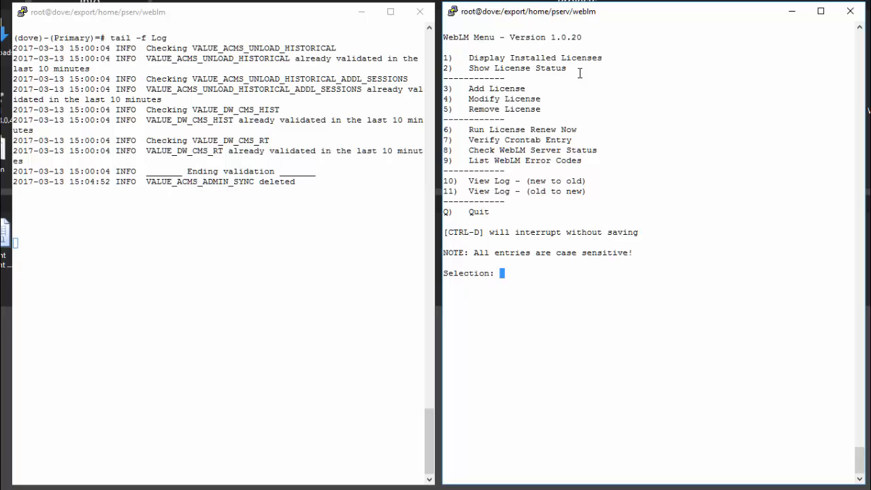
pyautogui.write('3')
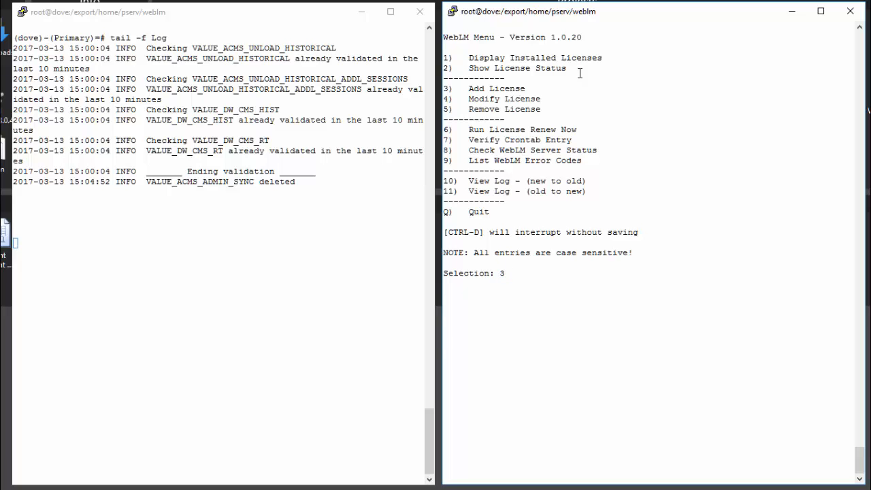
# Add the VALUE_ACMS_ADMIN_SYNC license with the default product, feature and URL, confirm y, and return to the menu
pyautogui.press('Return')
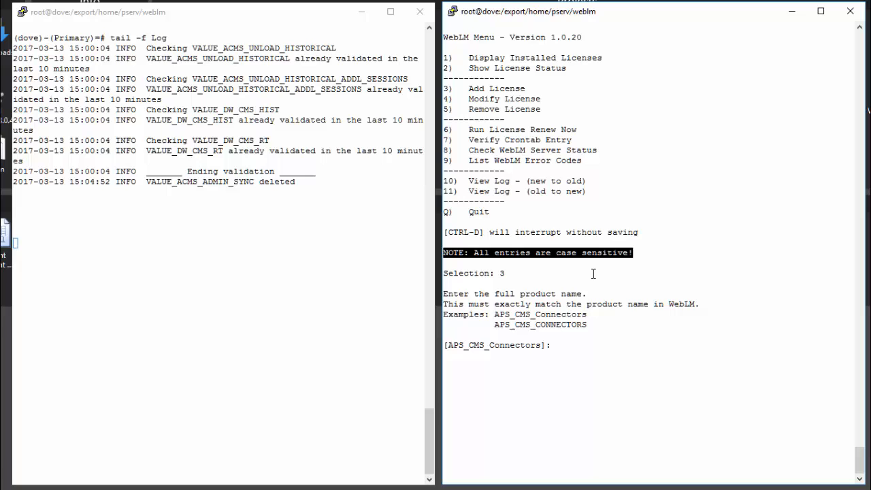
pyautogui.moveTo(539, 330)
pyautogui.write('APS_CMS_CONNECTORS')
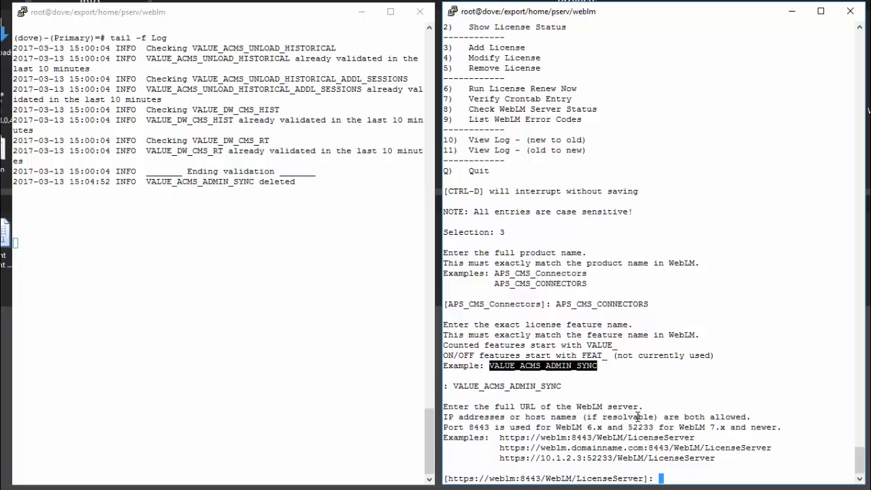
pyautogui.moveTo(586, 393)
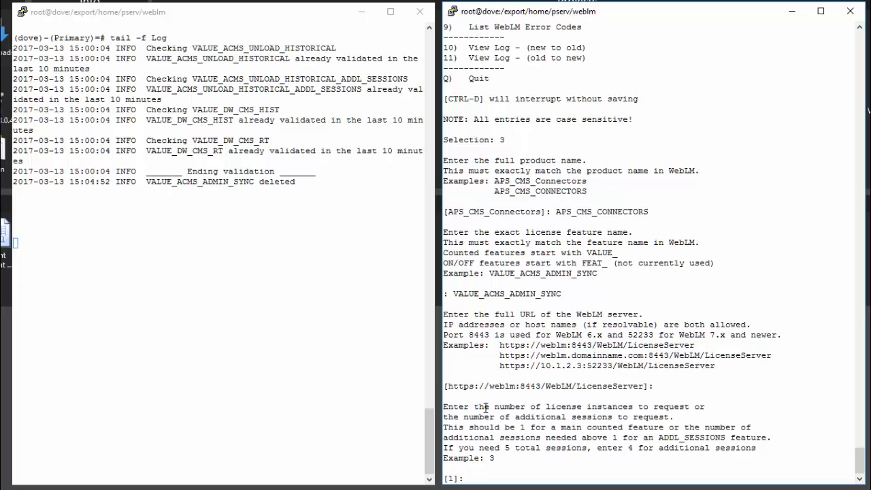
pyautogui.moveTo(547, 424)
pyautogui.write('1')
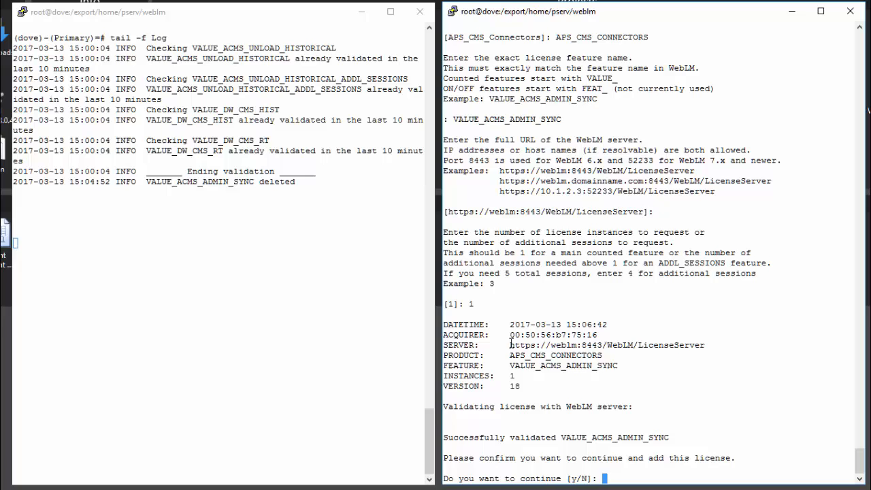
pyautogui.moveTo(596, 422)
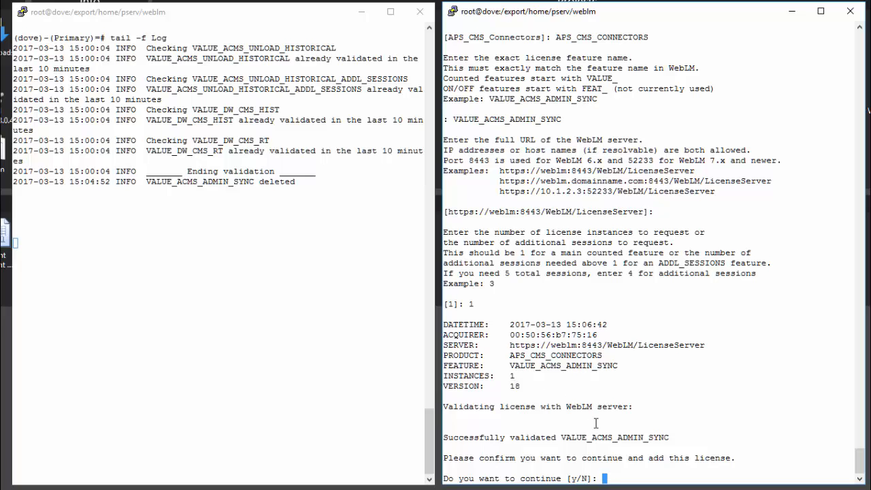
pyautogui.write('y')
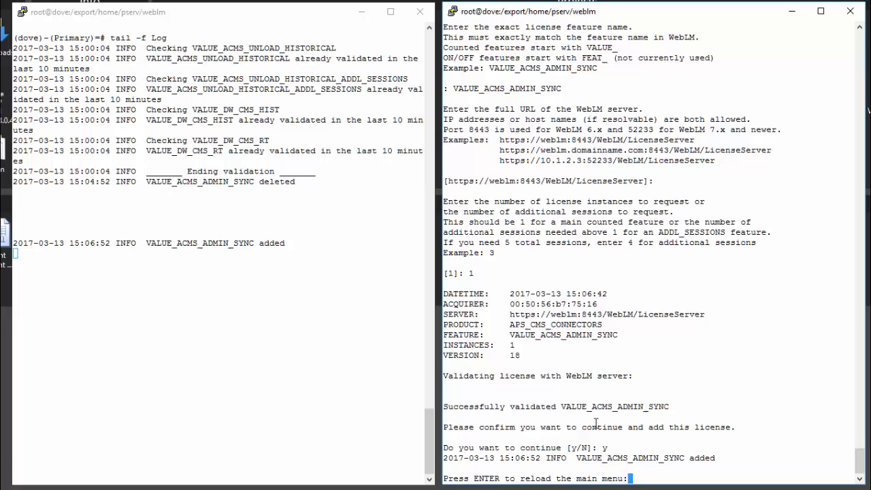
pyautogui.press('Return')
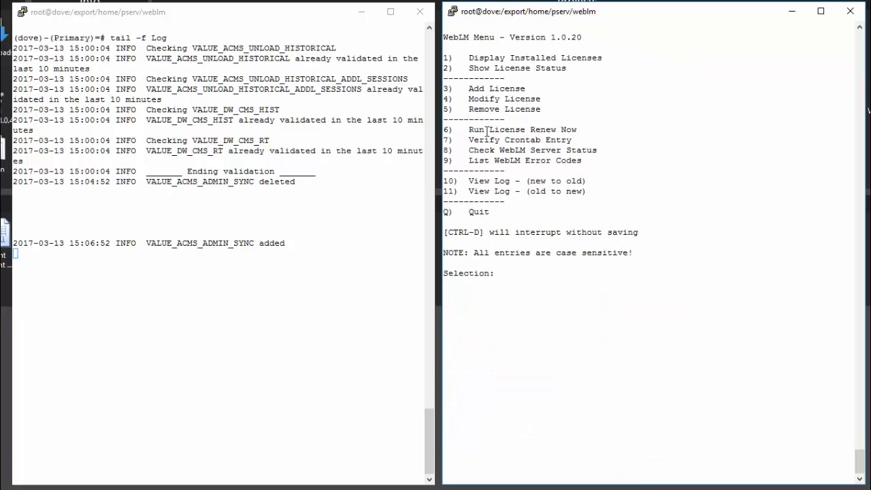
pyautogui.moveTo(599, 120)
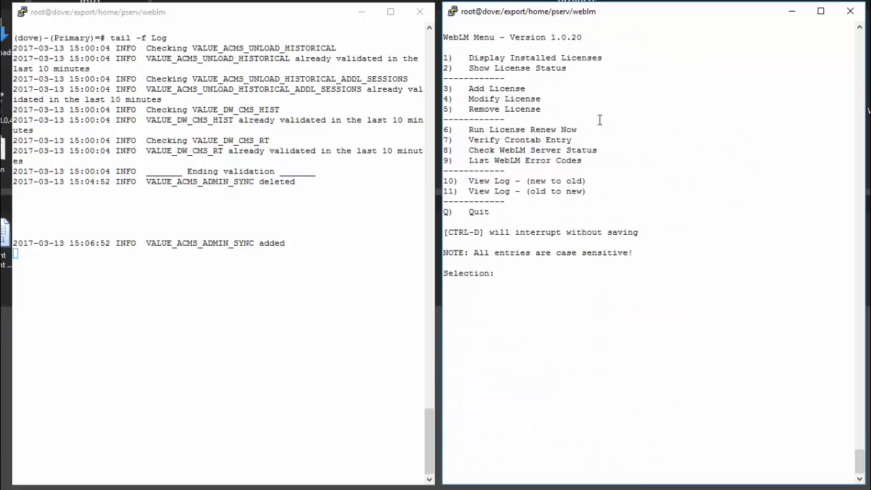
# List the installed licenses with option 1 and return to the main menu
pyautogui.write('1')
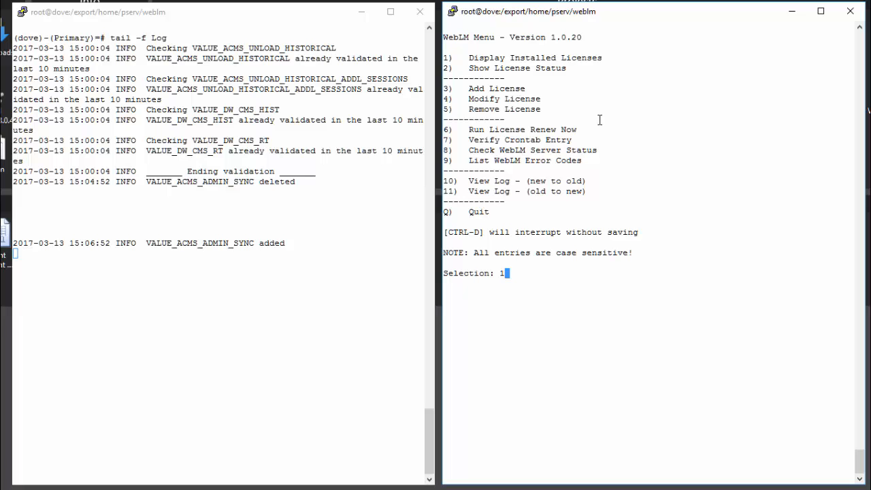
pyautogui.press('Return')
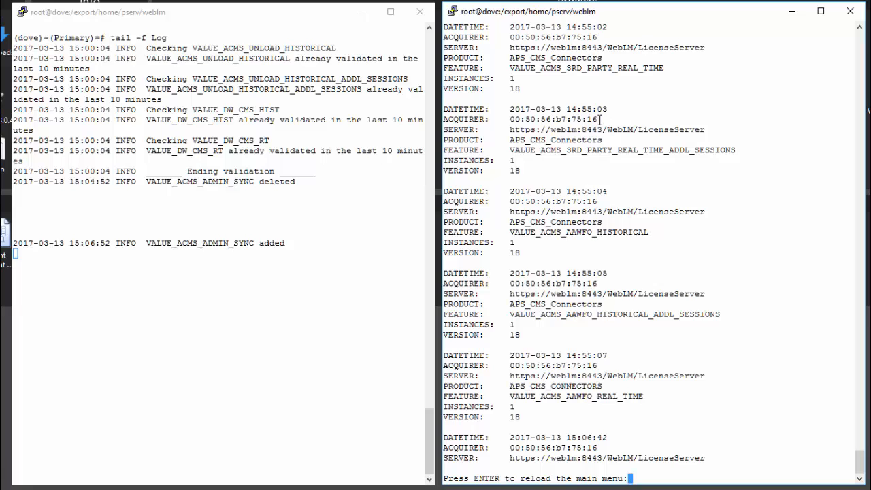
pyautogui.press('Return')
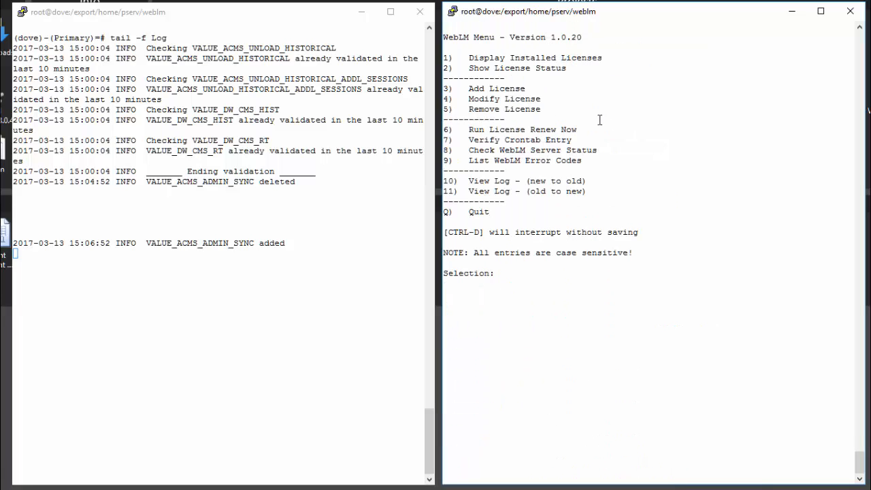
# Show the verification status of all configured licenses with option 2
pyautogui.write('2')
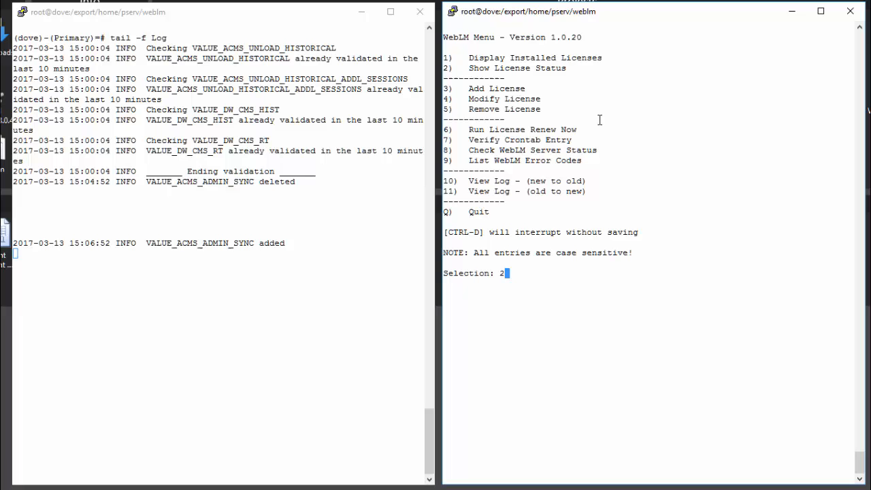
pyautogui.press('Return')
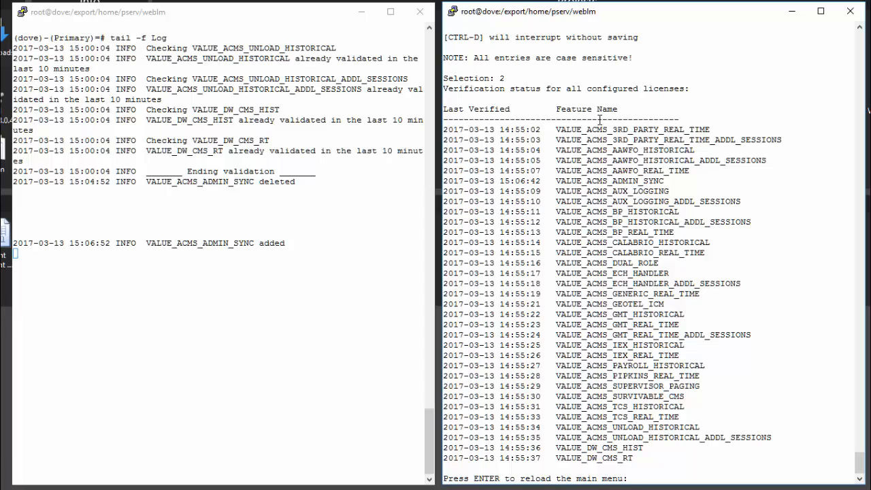
pyautogui.moveTo(470, 129)
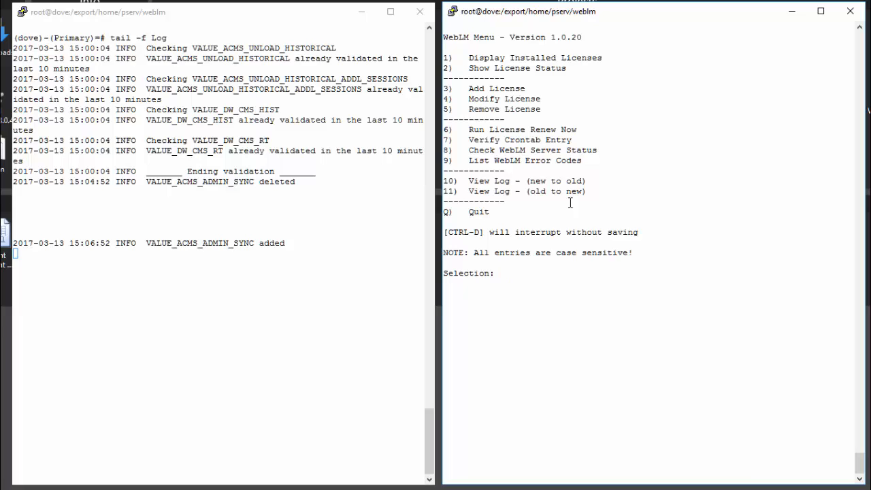
# Modify license 6, VALUE_ACMS_ADMIN_SYNC, changing only its instance count to 2
pyautogui.write('4')
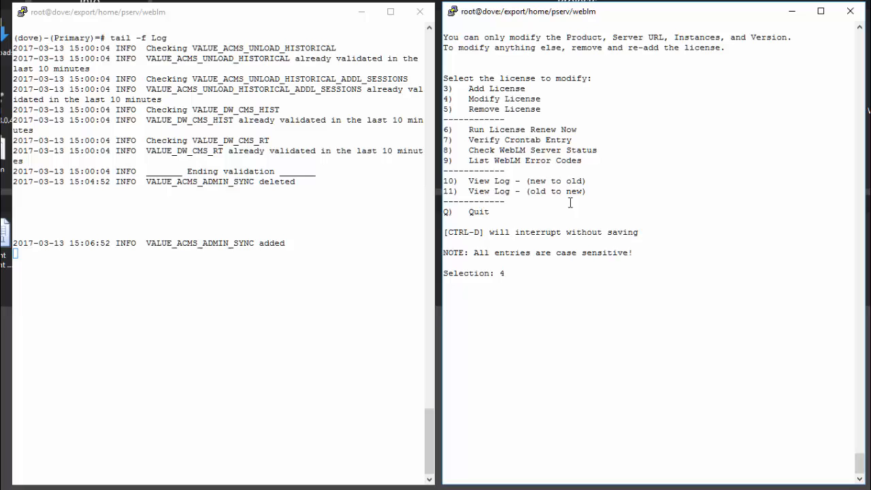
pyautogui.press('Return')
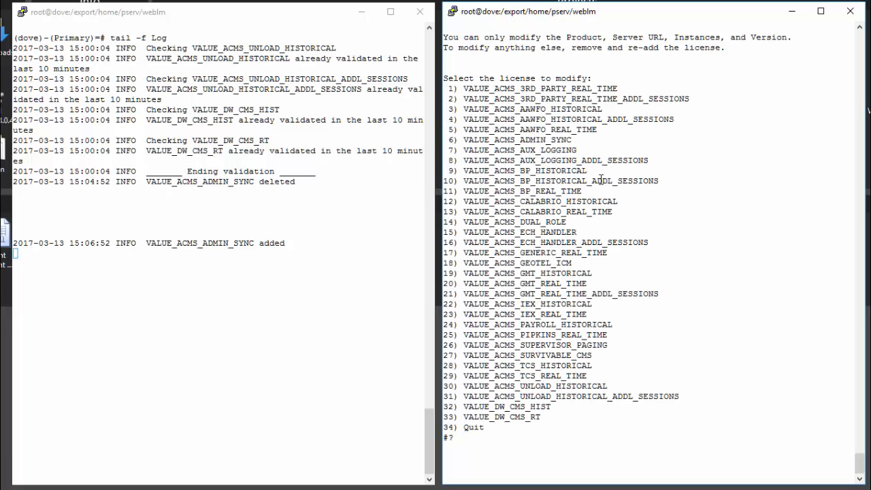
pyautogui.moveTo(526, 143)
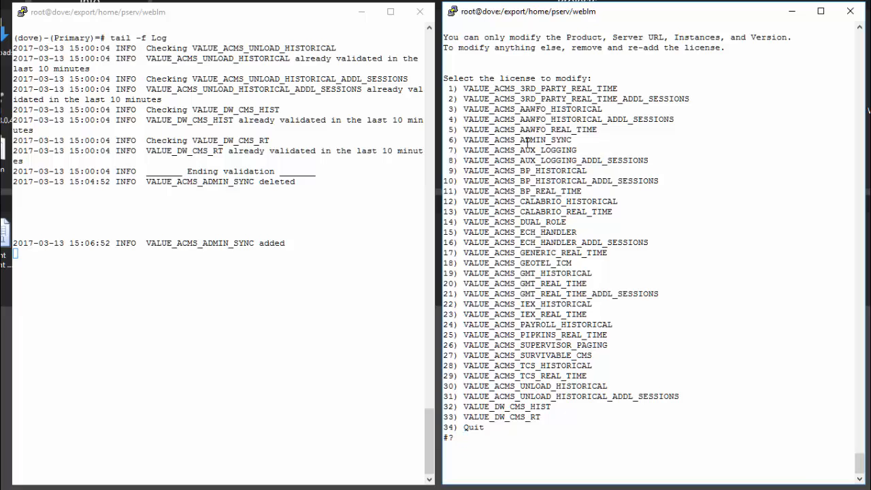
pyautogui.write('6')
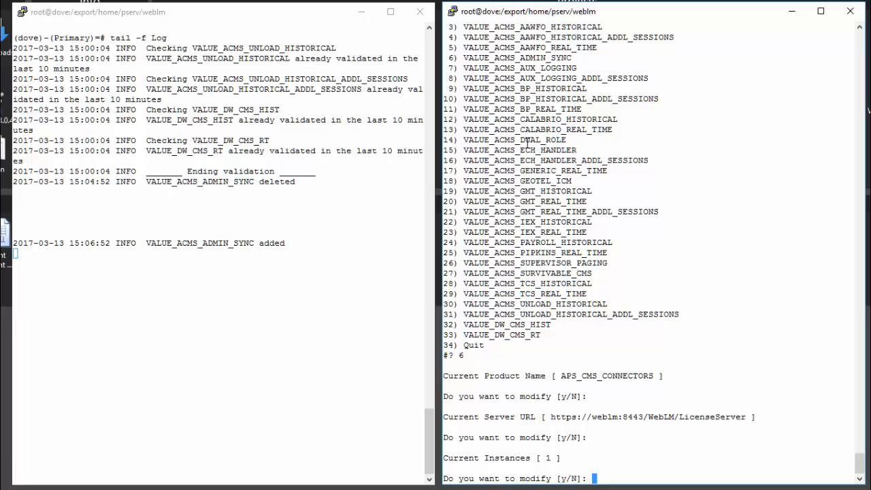
pyautogui.write('y')
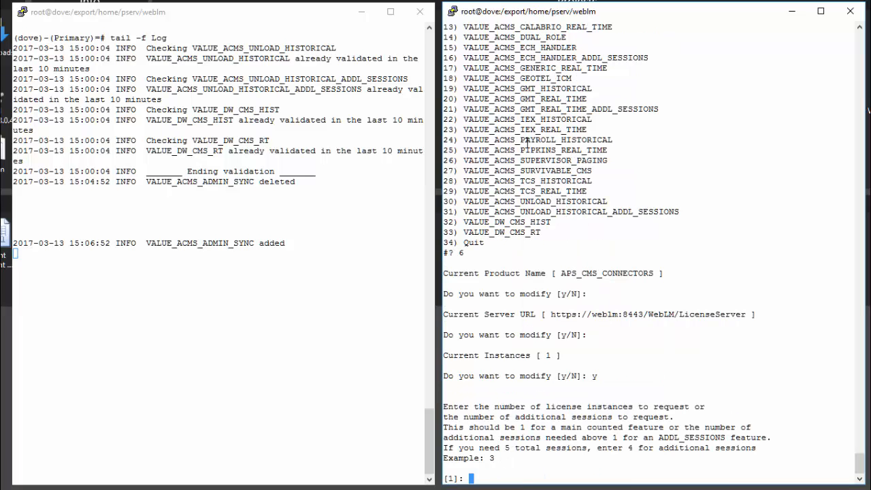
pyautogui.write('2')
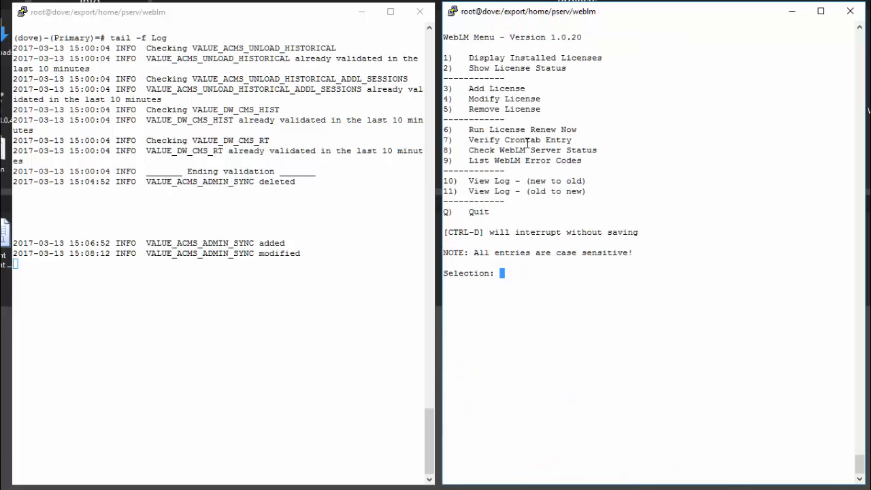
pyautogui.write('5')
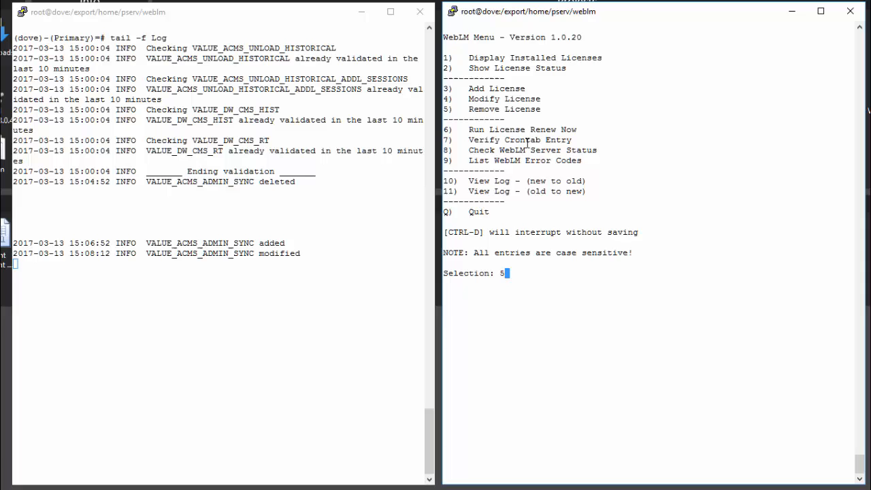
# Remove license 6, VALUE_ACMS_ADMIN_SYNC, from the WebLM configuration
pyautogui.press('Return')
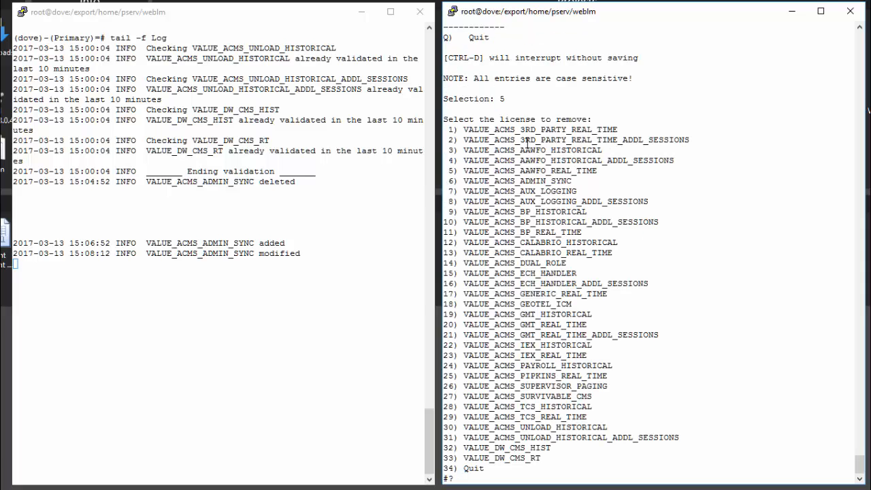
pyautogui.write('6')
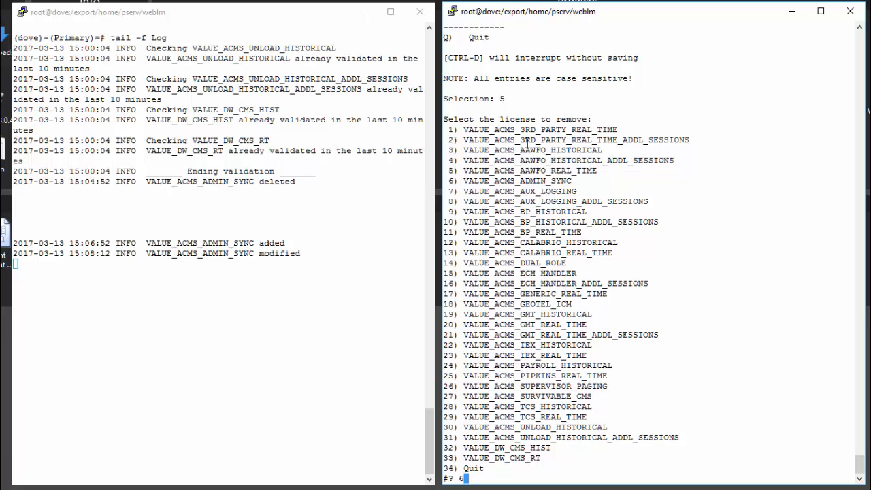
pyautogui.press('Return')
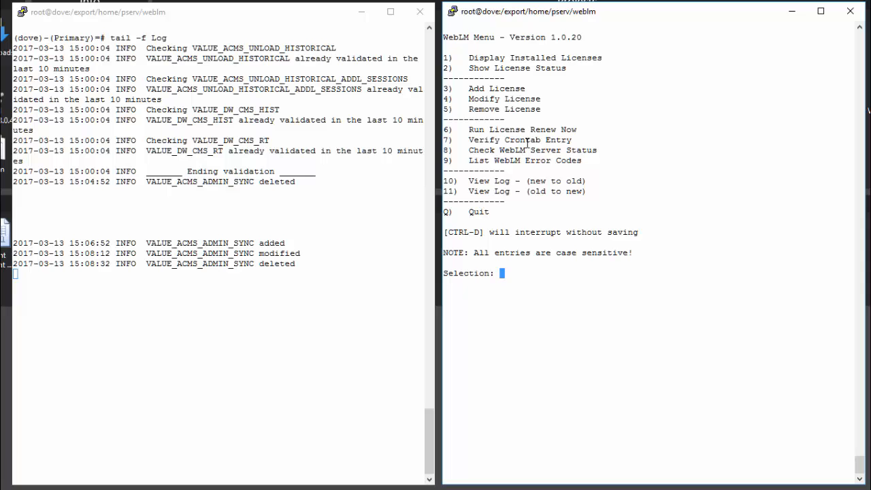
# Run License Renew Now for license 33, VALUE_DW_CMS_RT, review the output and return to the menu
pyautogui.write('6')
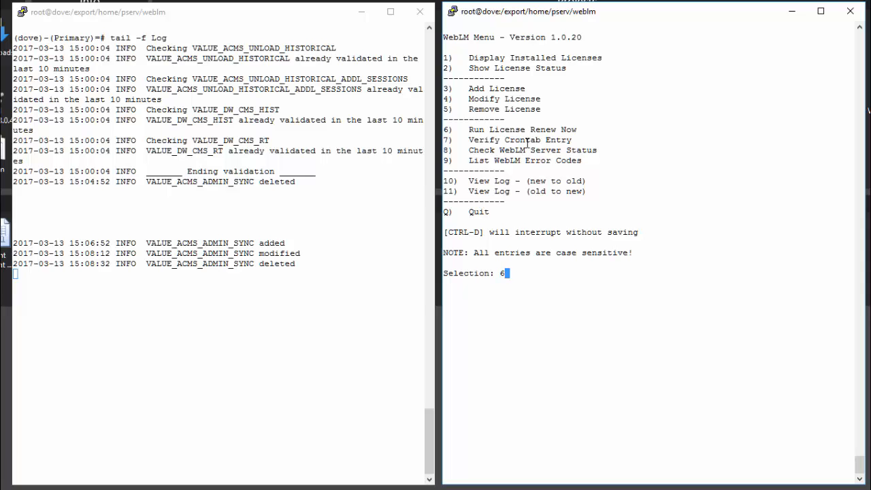
pyautogui.press('Return')
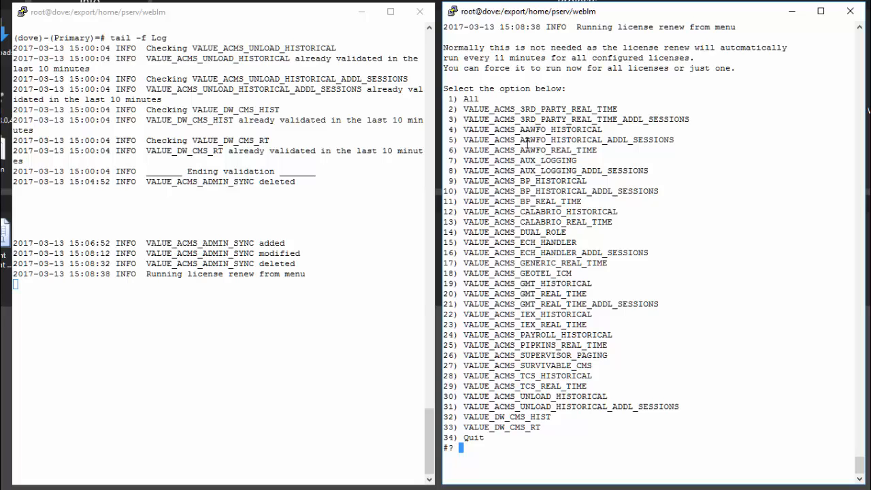
pyautogui.write('33')
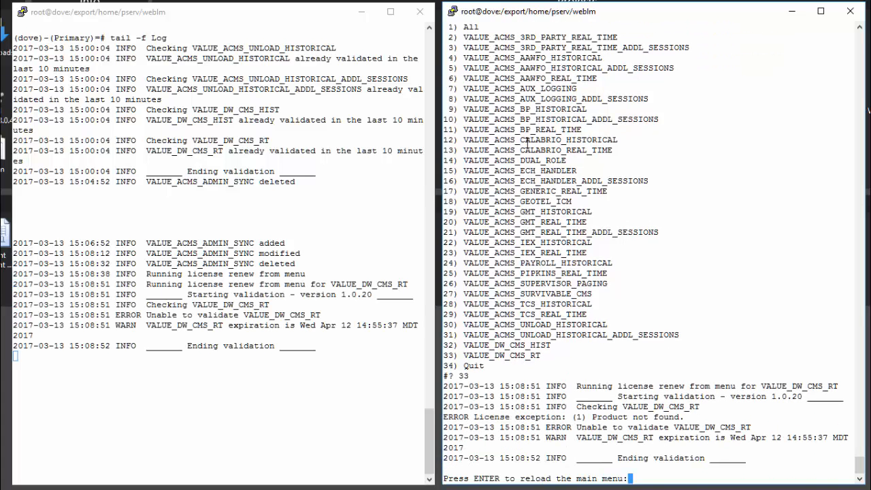
pyautogui.moveTo(449, 215)
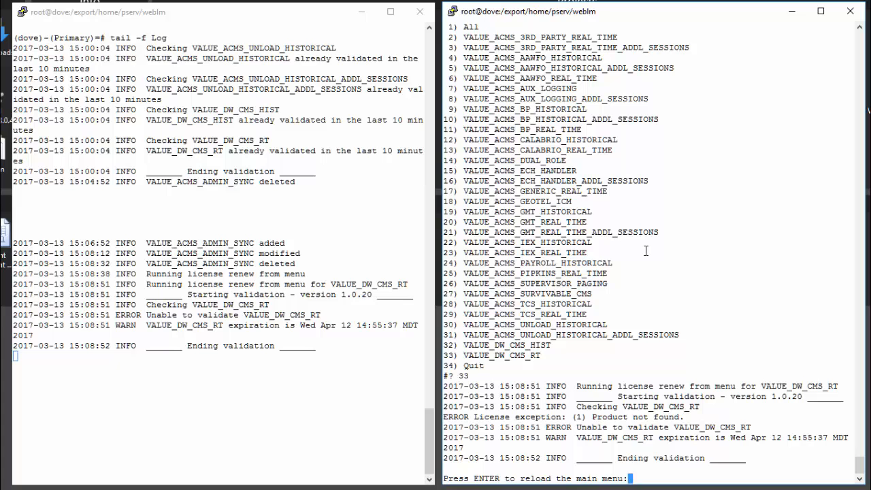
pyautogui.press('Return')
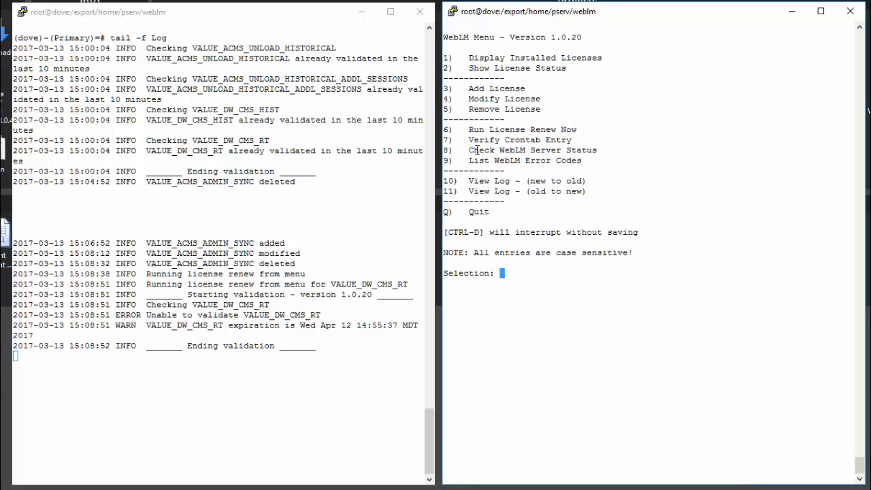
pyautogui.moveTo(618, 135)
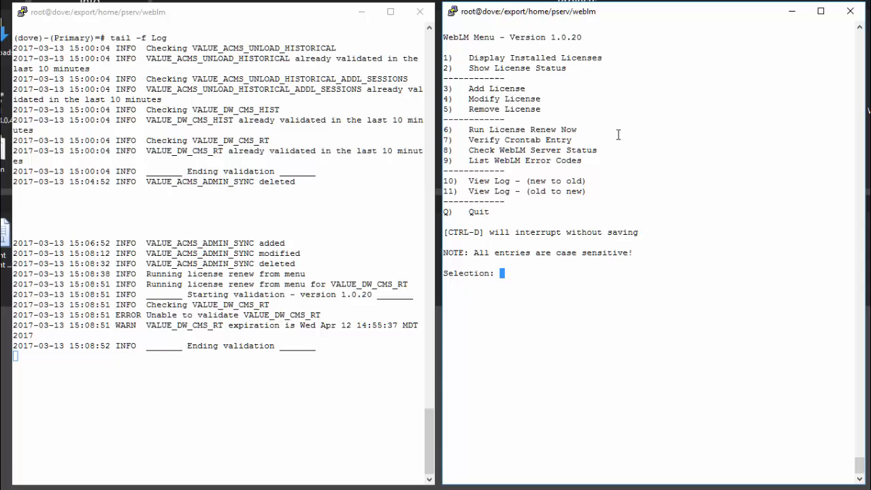
# List the WebLM error code descriptions with selection 9 and reload the main menu
pyautogui.write('9')
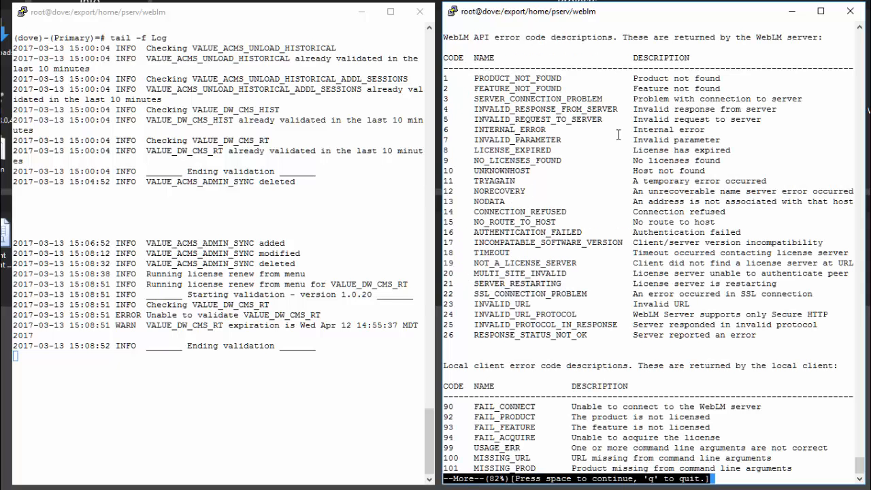
pyautogui.moveTo(444, 74)
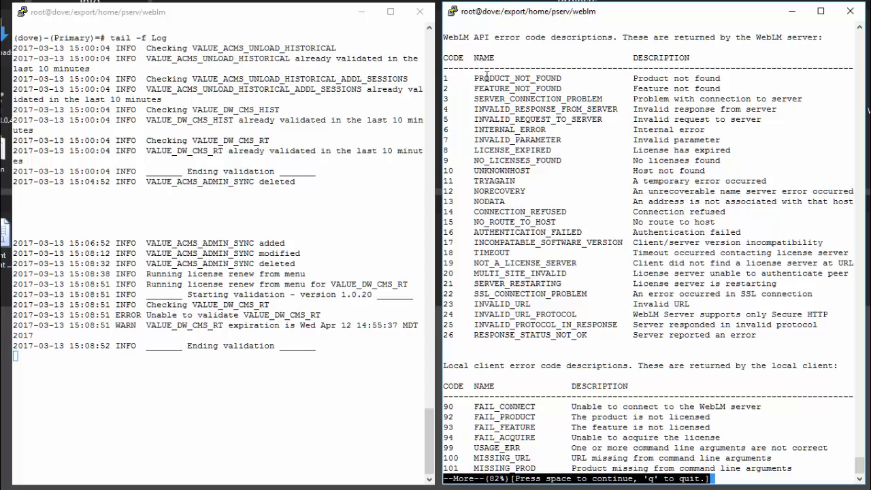
pyautogui.moveTo(618, 118)
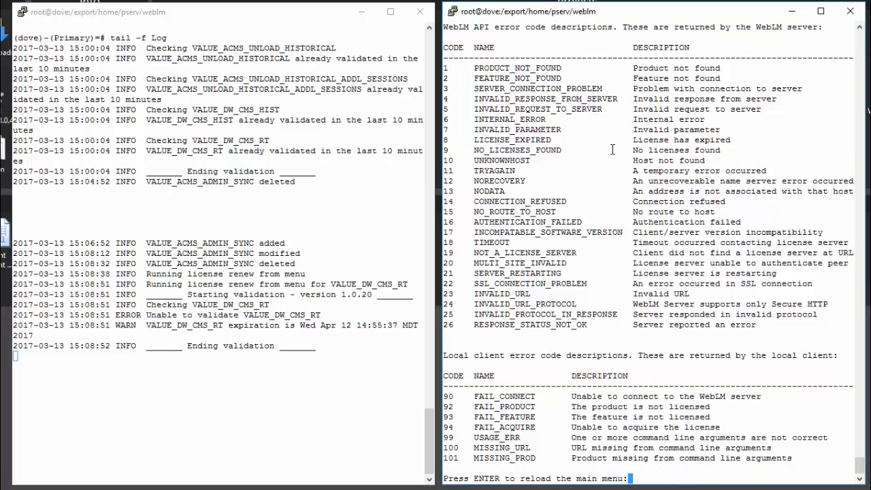
pyautogui.press('Return')
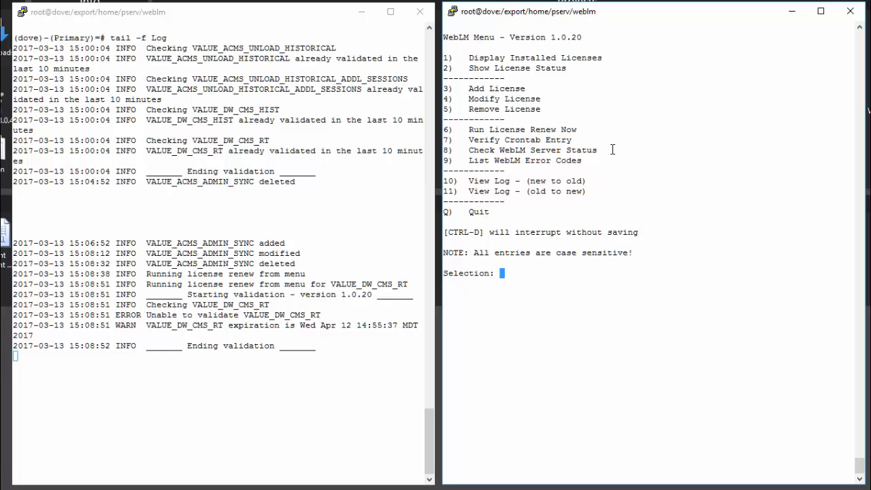
pyautogui.moveTo(520, 196)
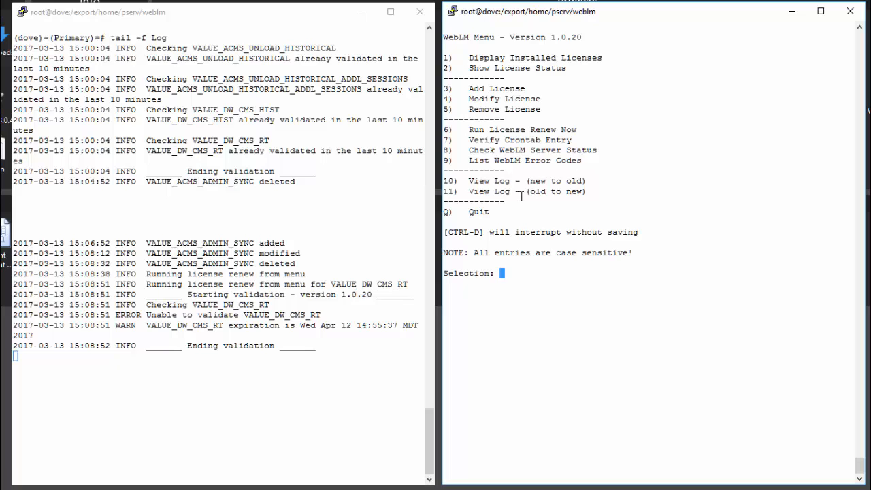
pyautogui.moveTo(170, 239)
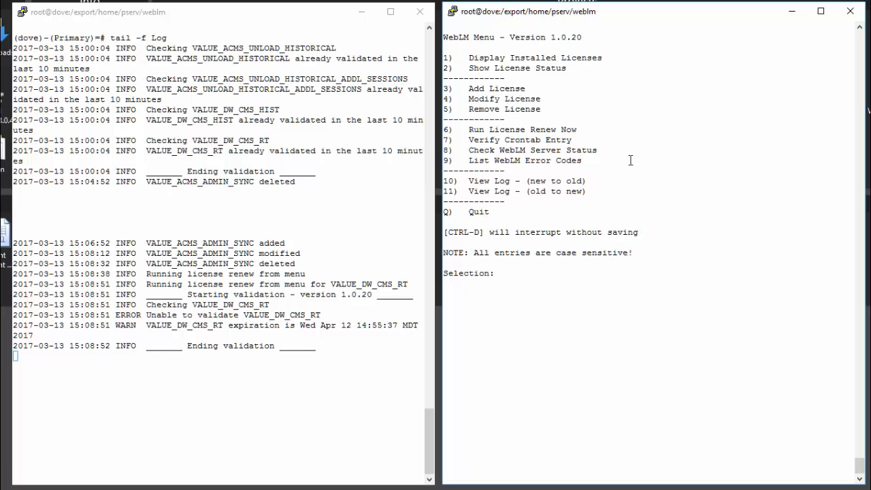
# Quit the WebLM menu with q, returning to the root shell prompt on dove
pyautogui.write('q')
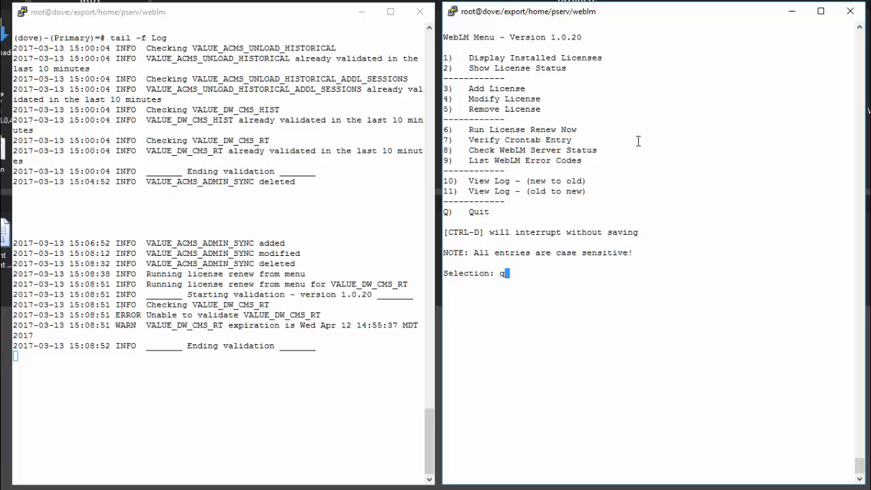
pyautogui.press('Return')
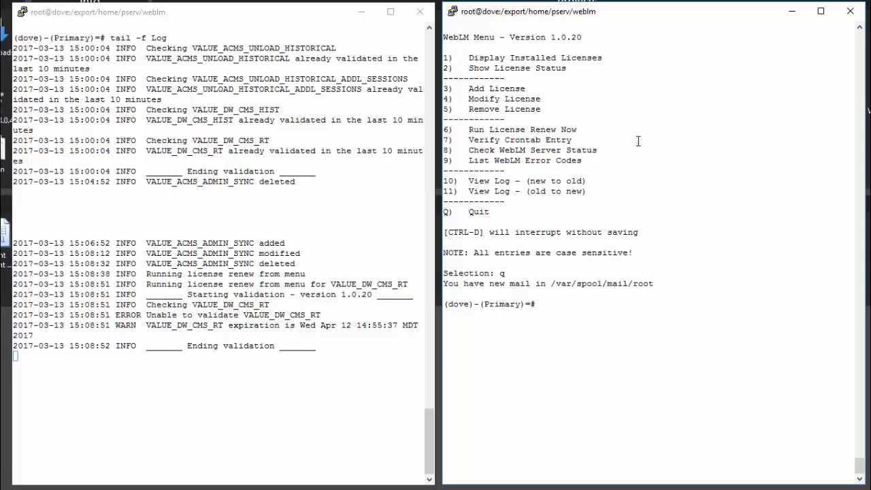